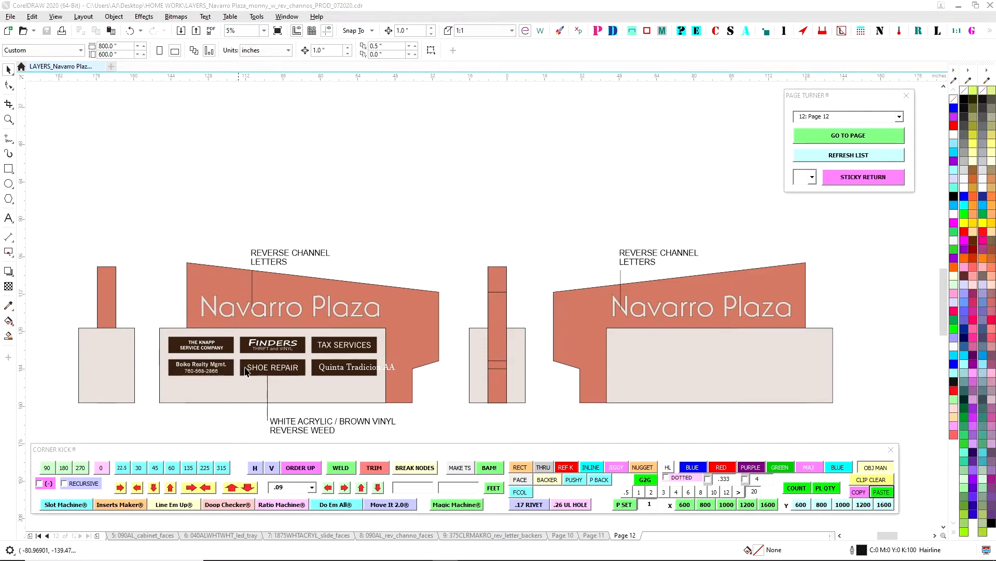
{"action": "mouse_move", "coordinate": [589, 311]}
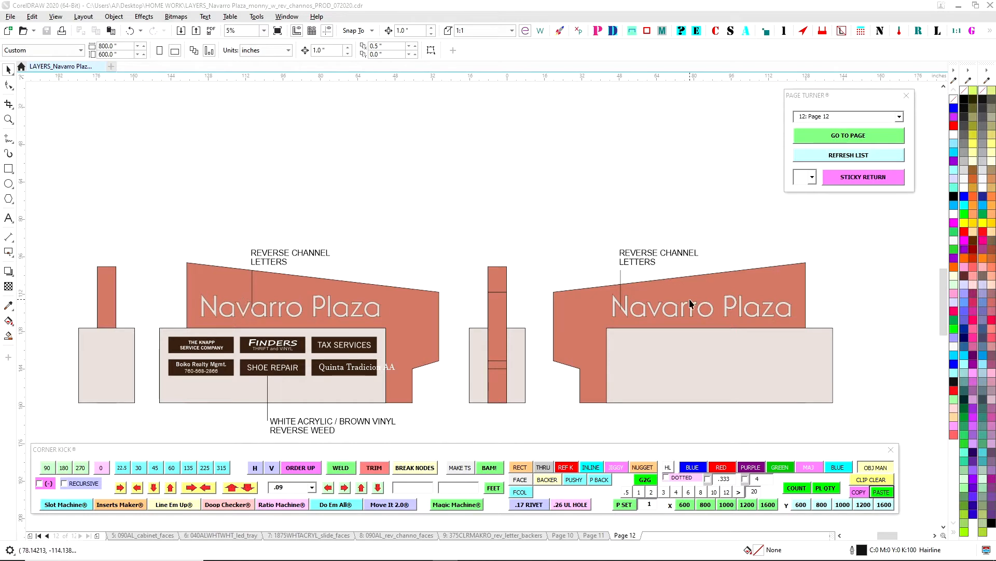
{"action": "mouse_move", "coordinate": [902, 130]}
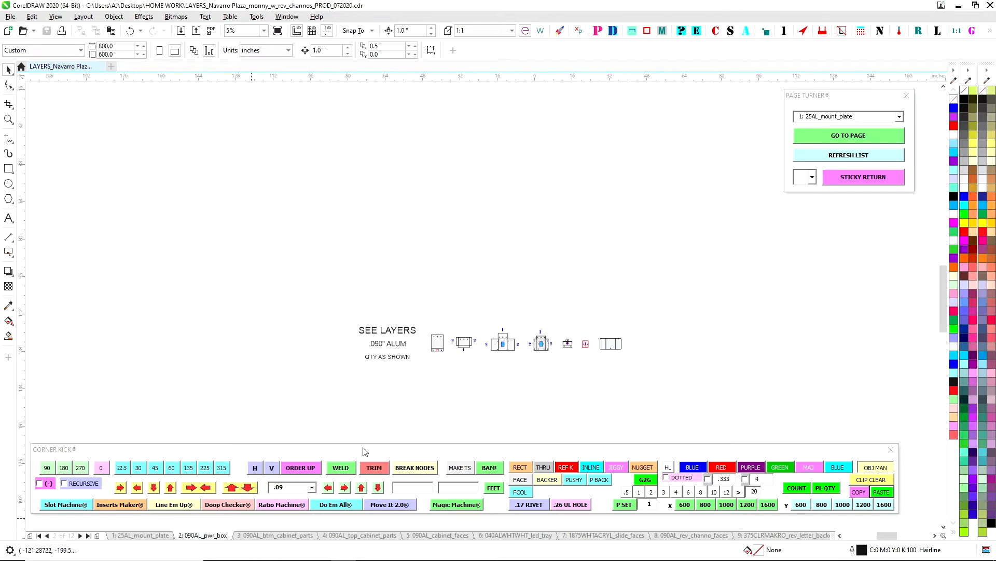
Page through btm_cabinet_parts, top_cabinet_parts and the next page, ending on Page 10
{"action": "left_click", "coordinate": [275, 535]}
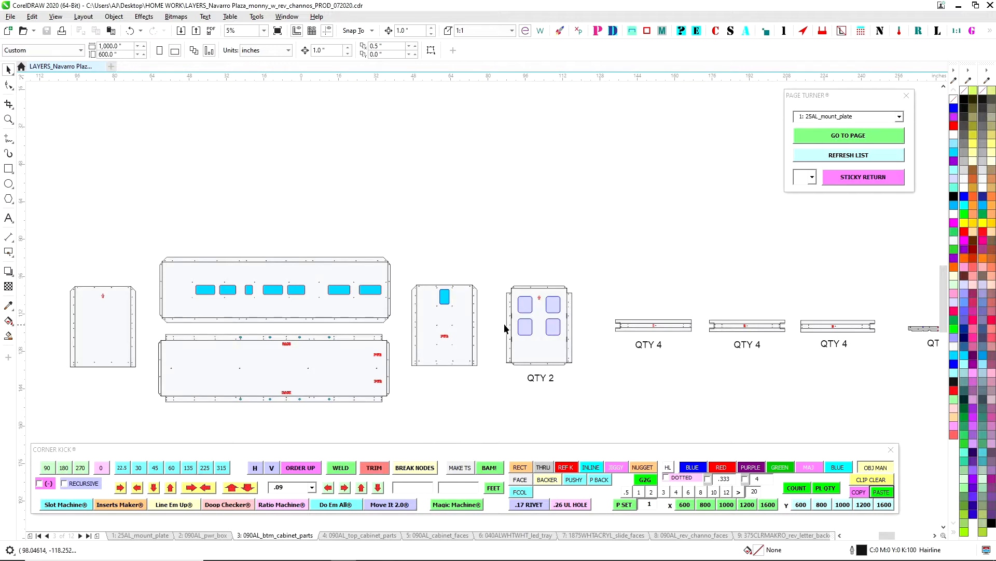
{"action": "left_click", "coordinate": [360, 534]}
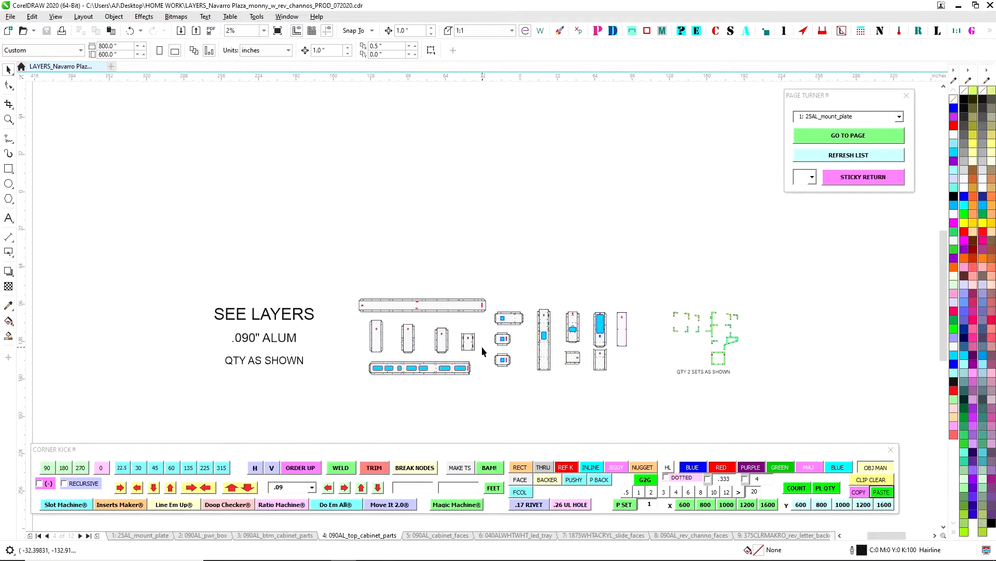
{"action": "left_click", "coordinate": [437, 535]}
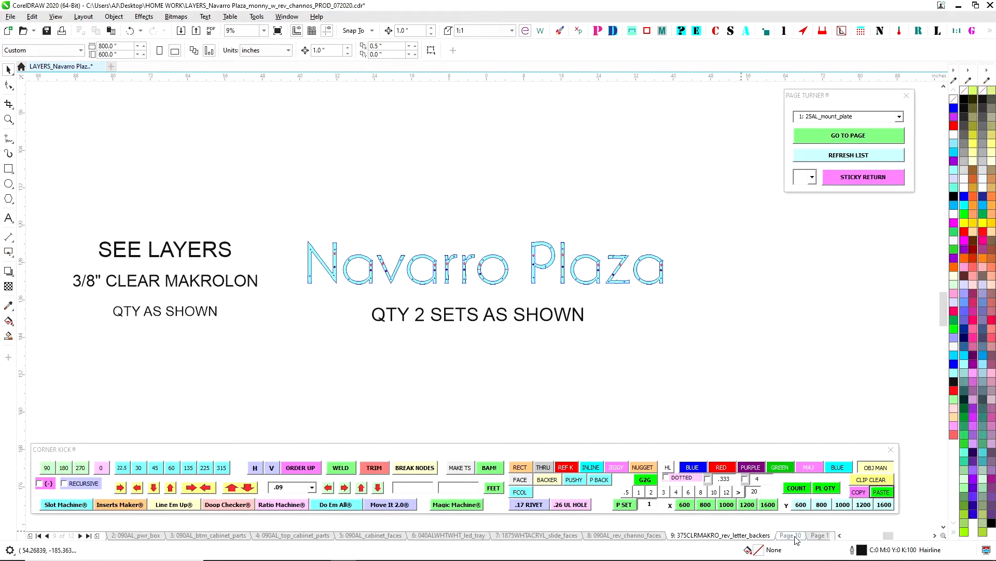
{"action": "left_click", "coordinate": [791, 535]}
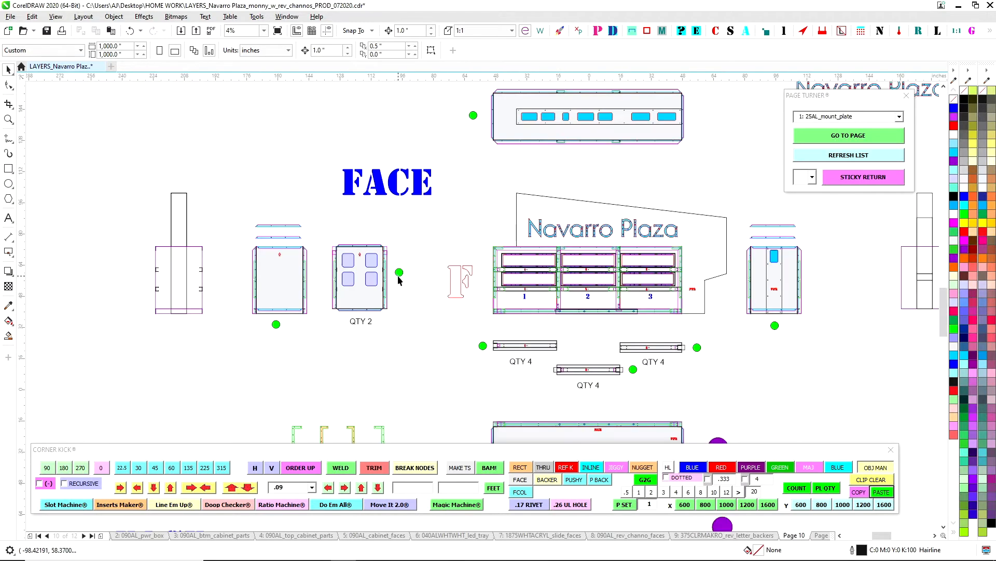
{"action": "mouse_move", "coordinate": [554, 261]}
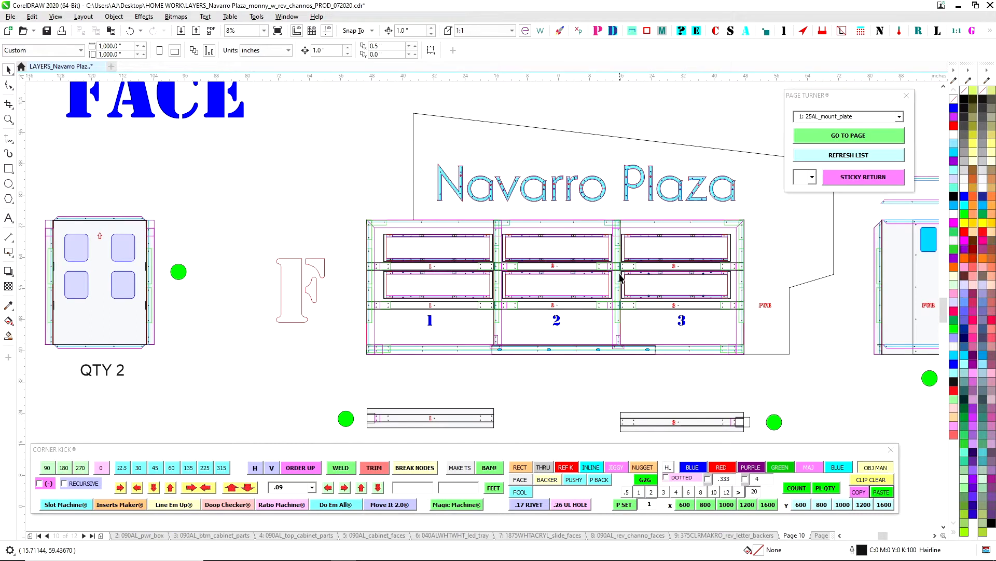
{"action": "scroll", "scroll_direction": "down", "scroll_amount": 3}
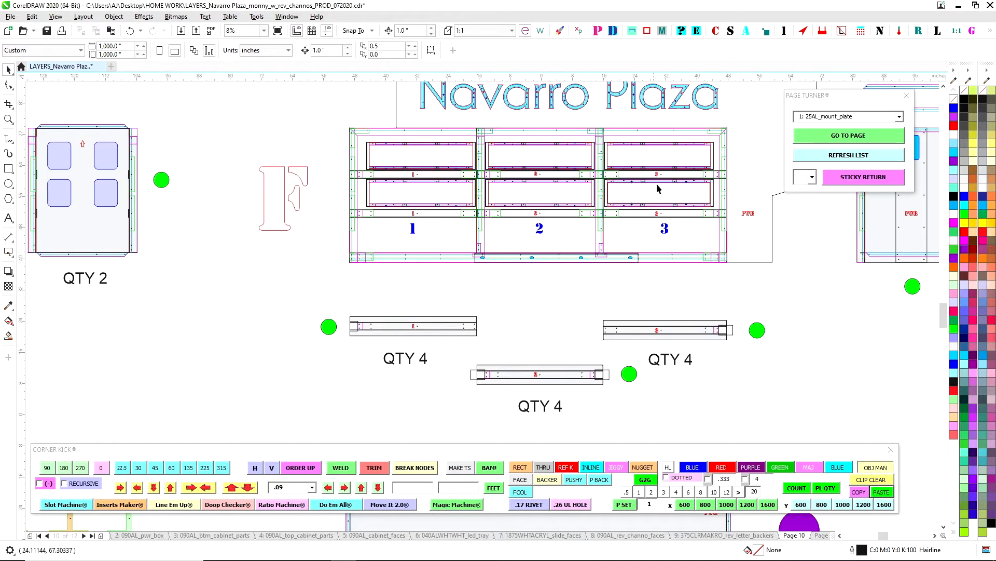
{"action": "mouse_move", "coordinate": [441, 174]}
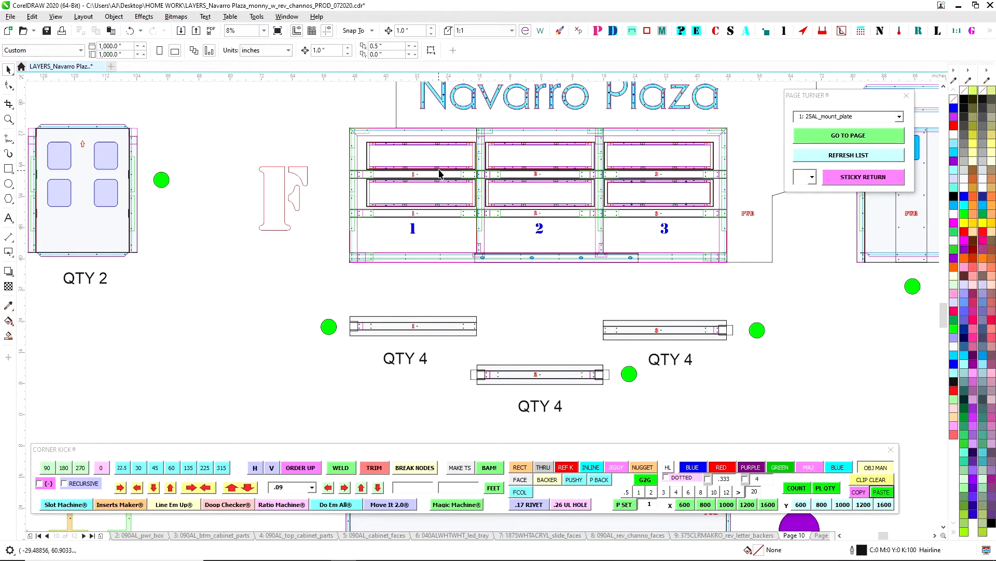
{"action": "mouse_move", "coordinate": [463, 176]}
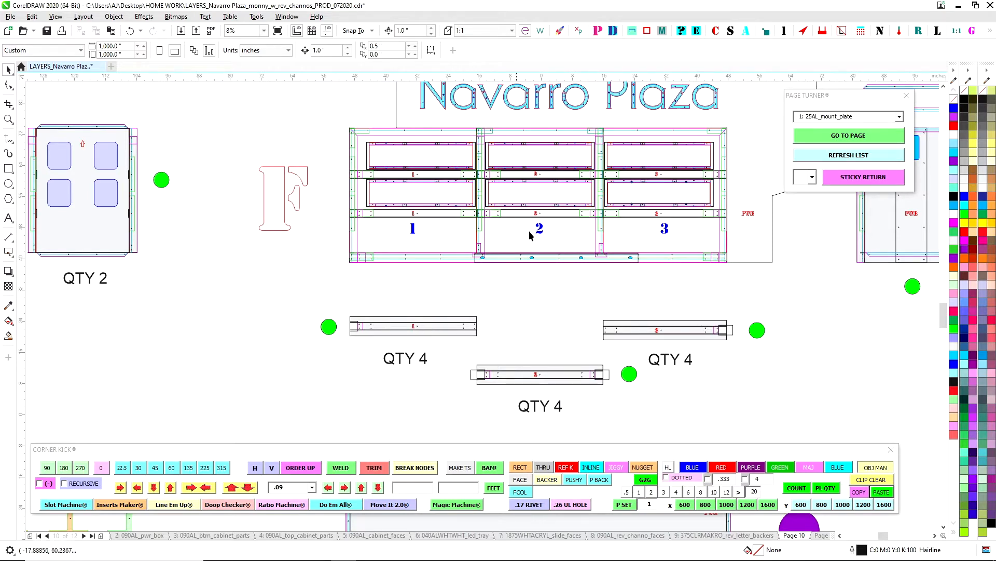
{"action": "mouse_move", "coordinate": [526, 369]}
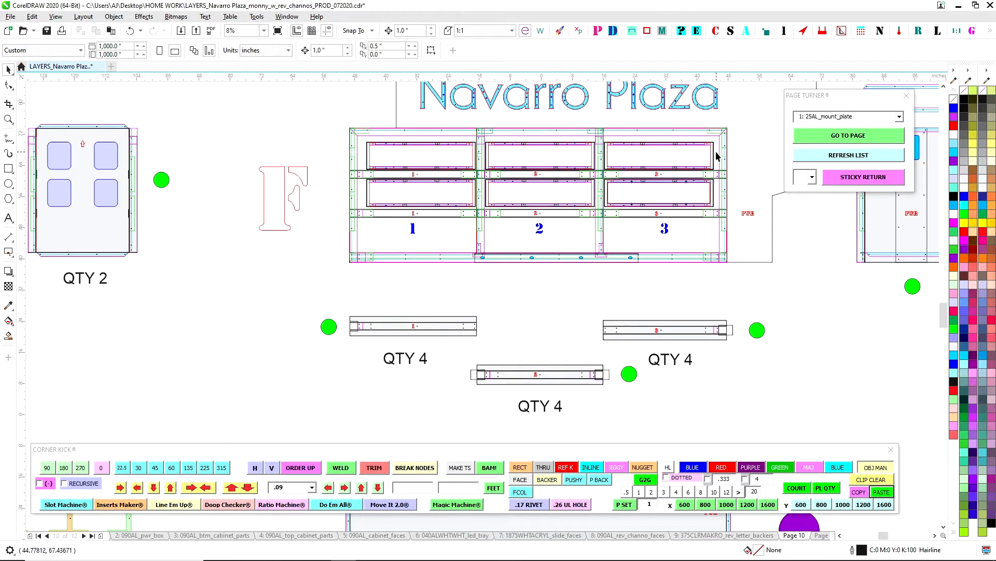
{"action": "mouse_move", "coordinate": [497, 223]}
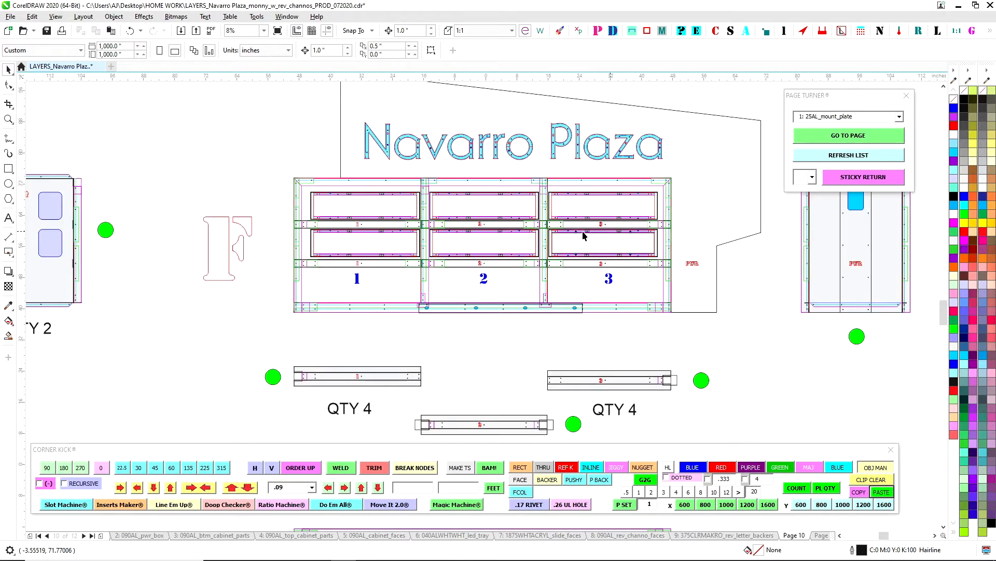
{"action": "scroll", "scroll_direction": "down", "scroll_amount": 3}
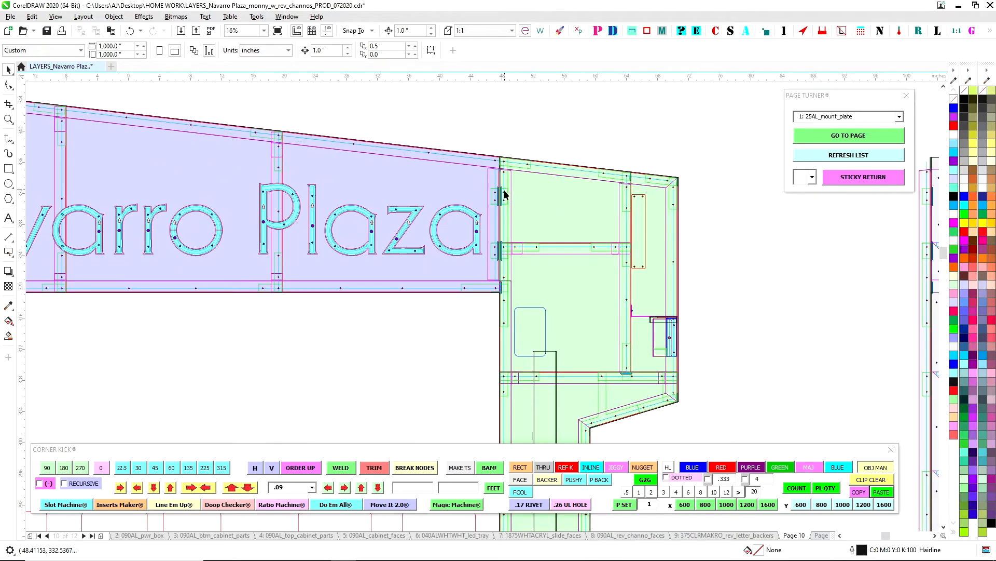
{"action": "scroll", "scroll_direction": "down", "scroll_amount": 3}
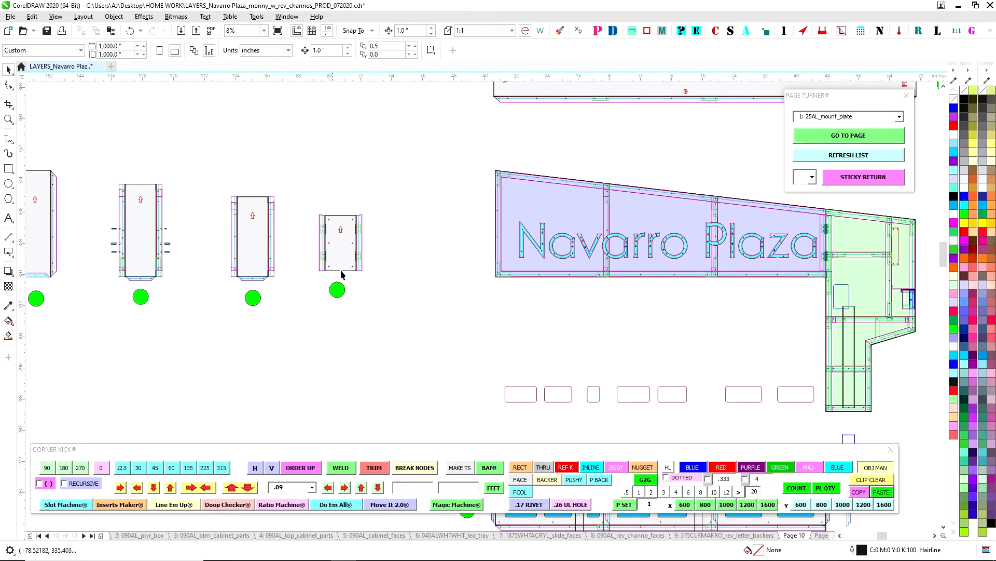
{"action": "mouse_move", "coordinate": [820, 272]}
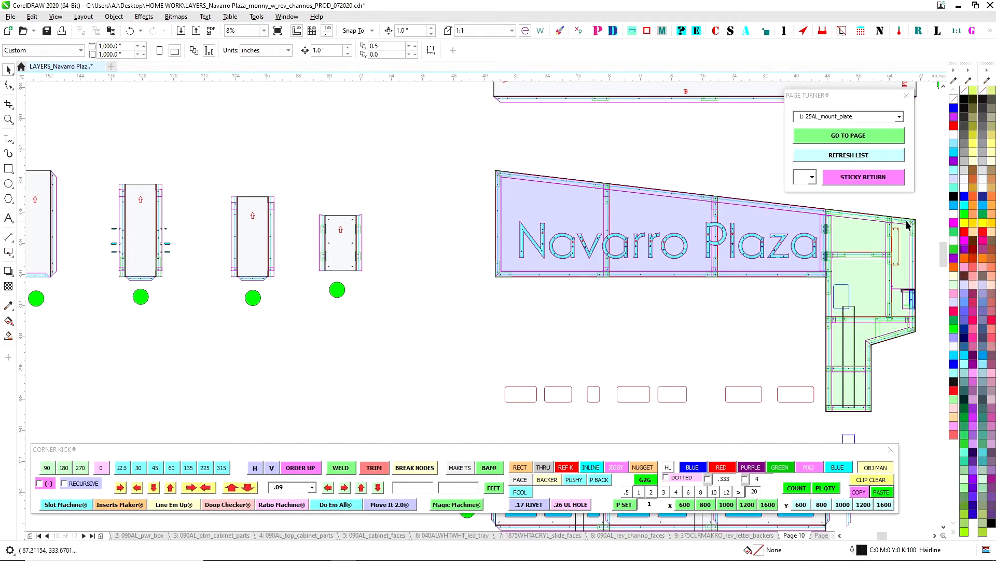
{"action": "mouse_move", "coordinate": [637, 164]}
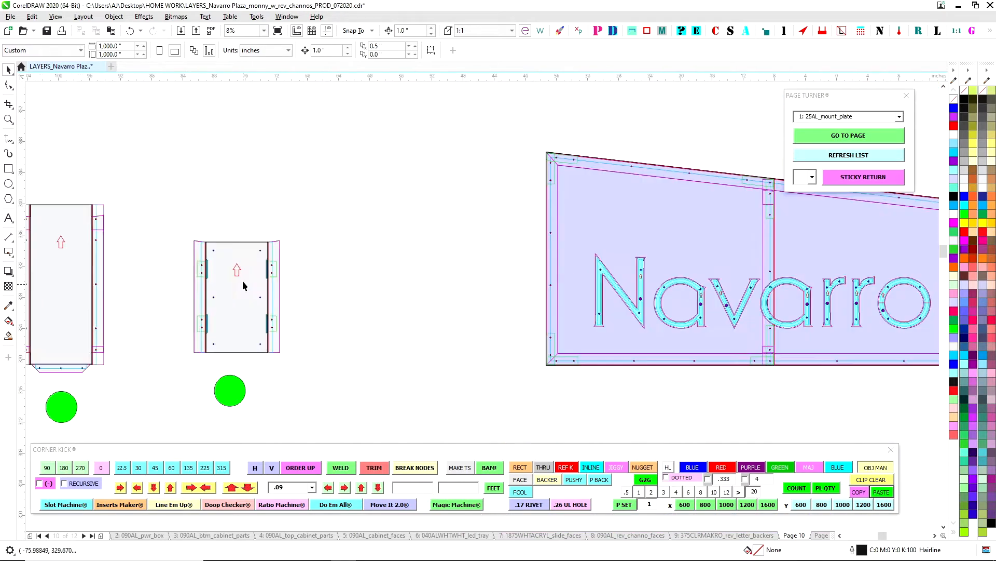
{"action": "scroll", "scroll_direction": "down", "scroll_amount": 3}
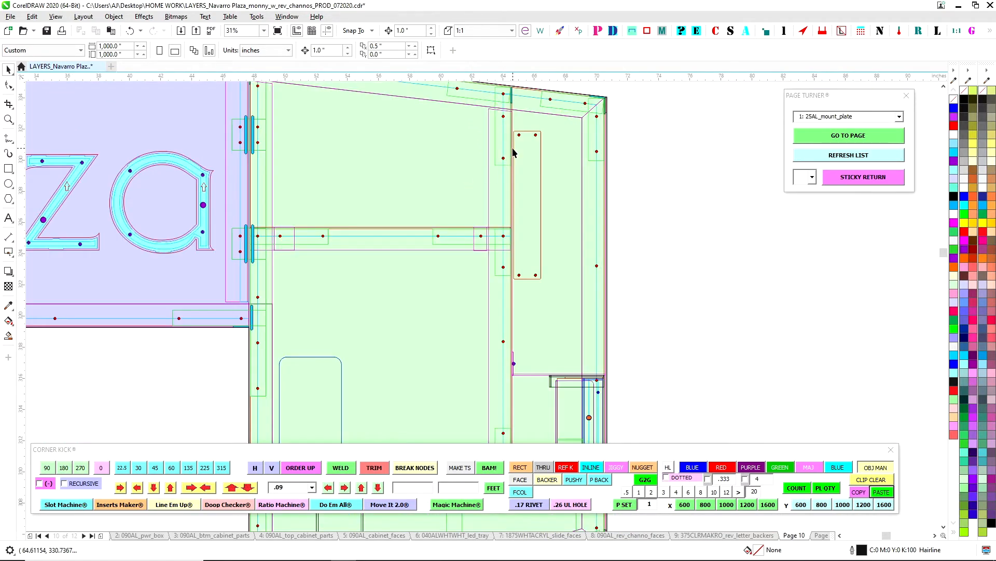
{"action": "mouse_move", "coordinate": [480, 292]}
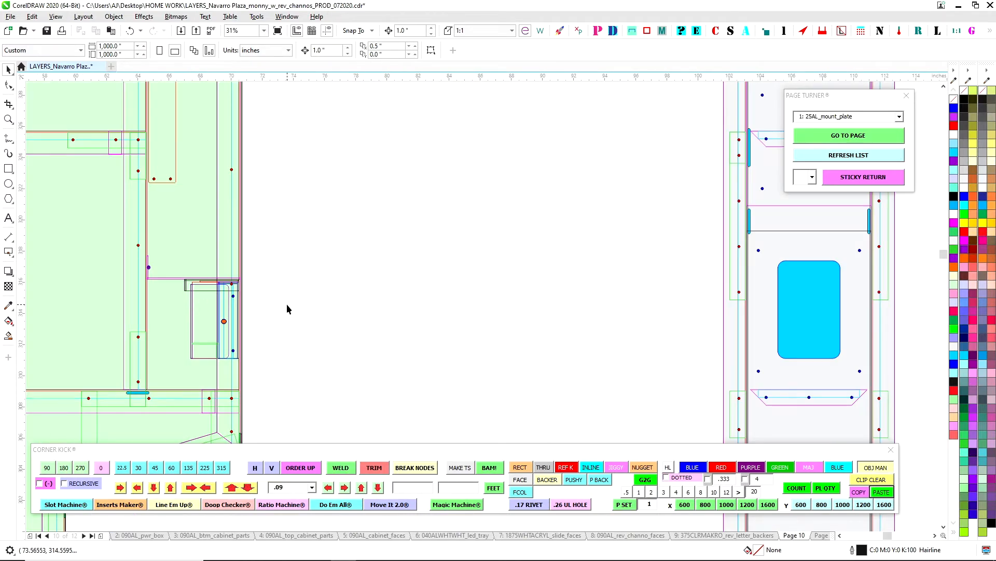
{"action": "mouse_move", "coordinate": [234, 287]}
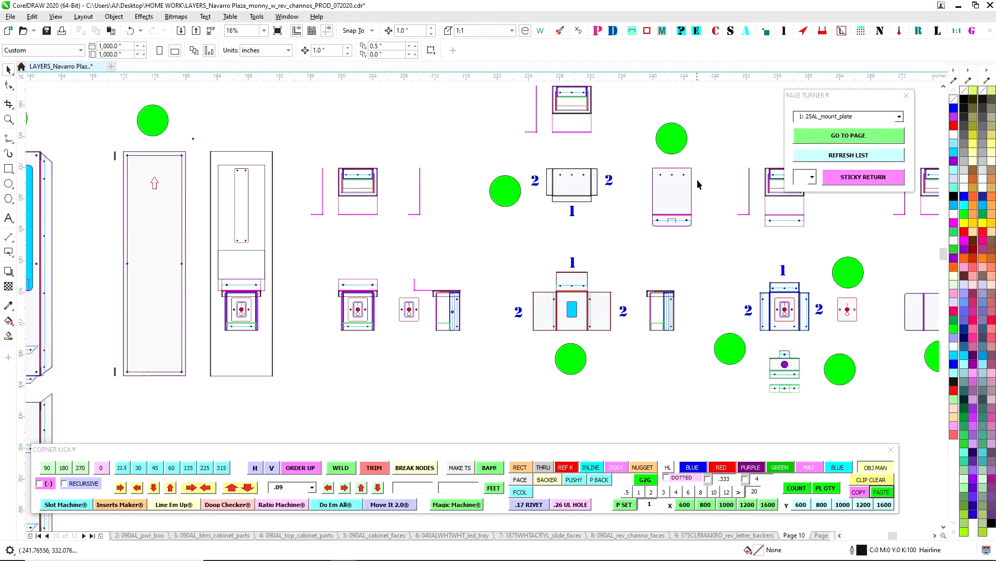
{"action": "mouse_move", "coordinate": [575, 297]}
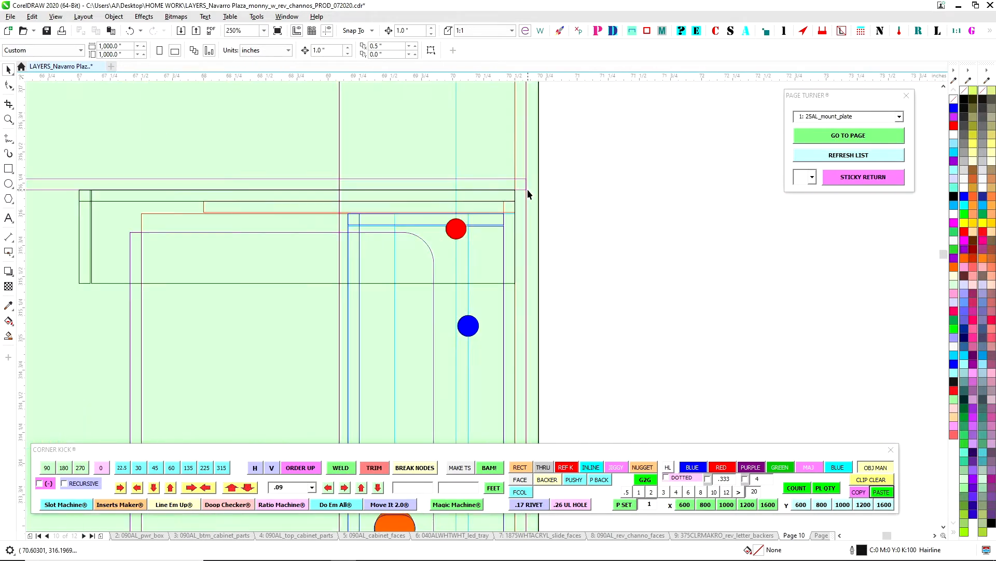
{"action": "mouse_move", "coordinate": [517, 144]}
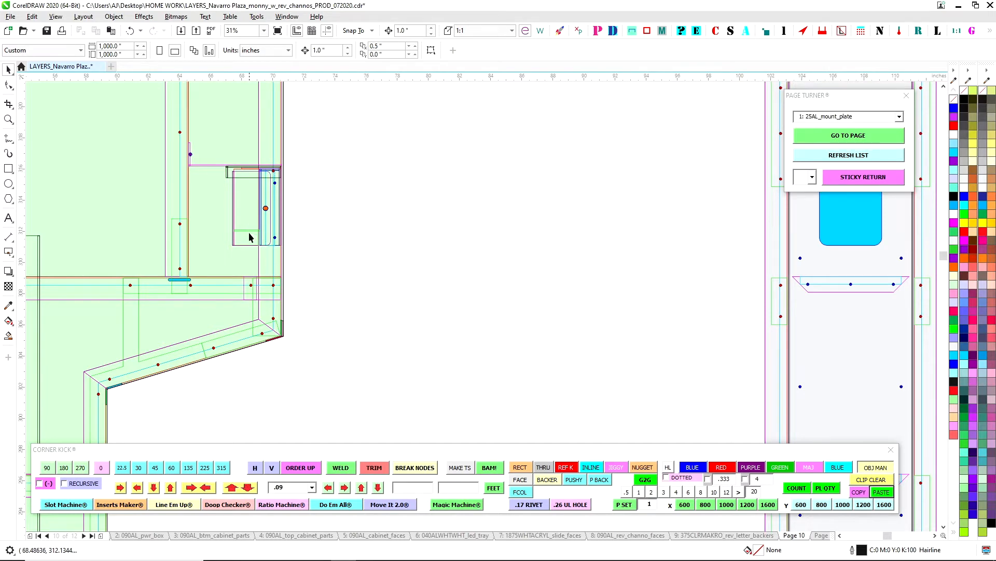
{"action": "mouse_move", "coordinate": [216, 107]}
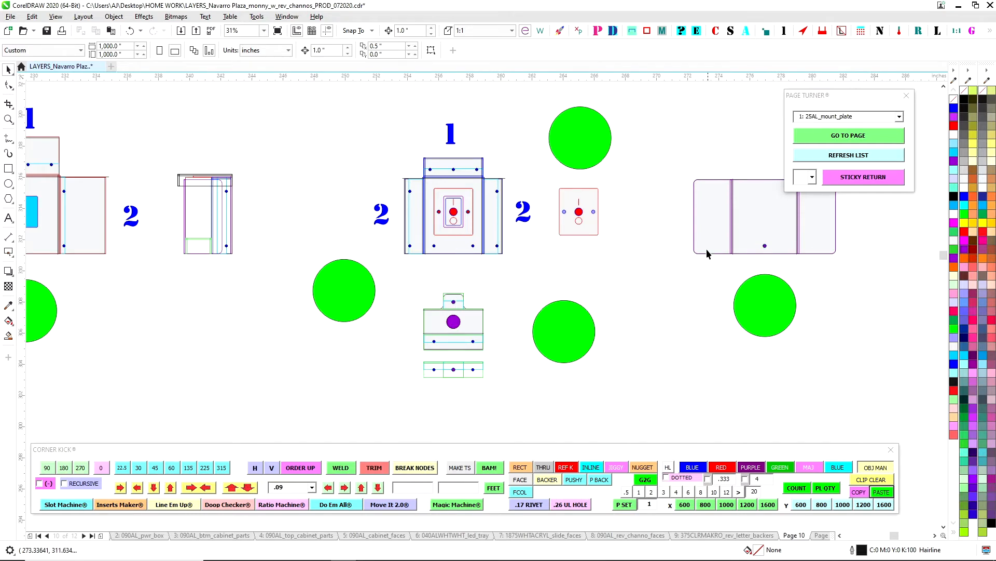
{"action": "scroll", "scroll_direction": "down", "scroll_amount": 3}
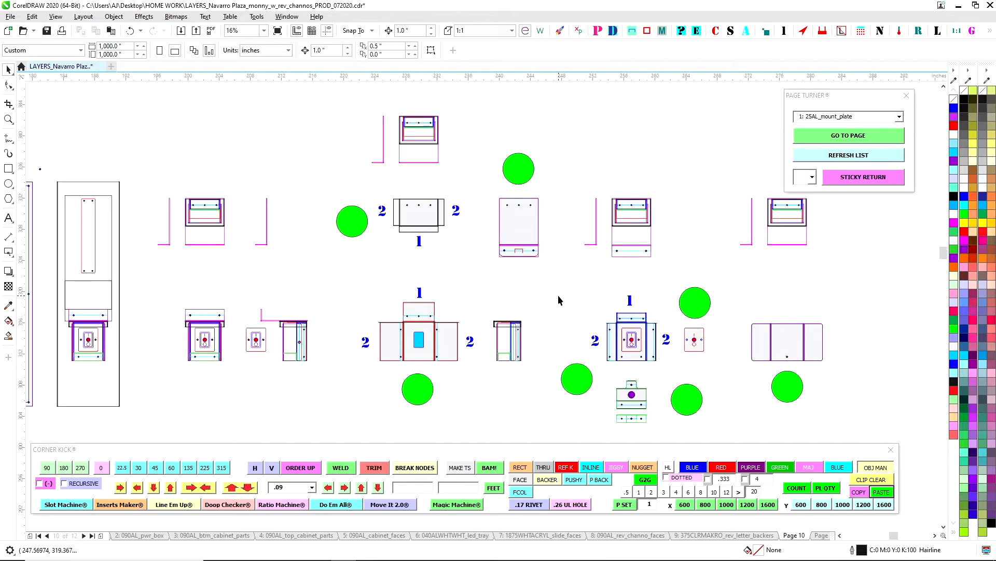
{"action": "mouse_move", "coordinate": [450, 241]}
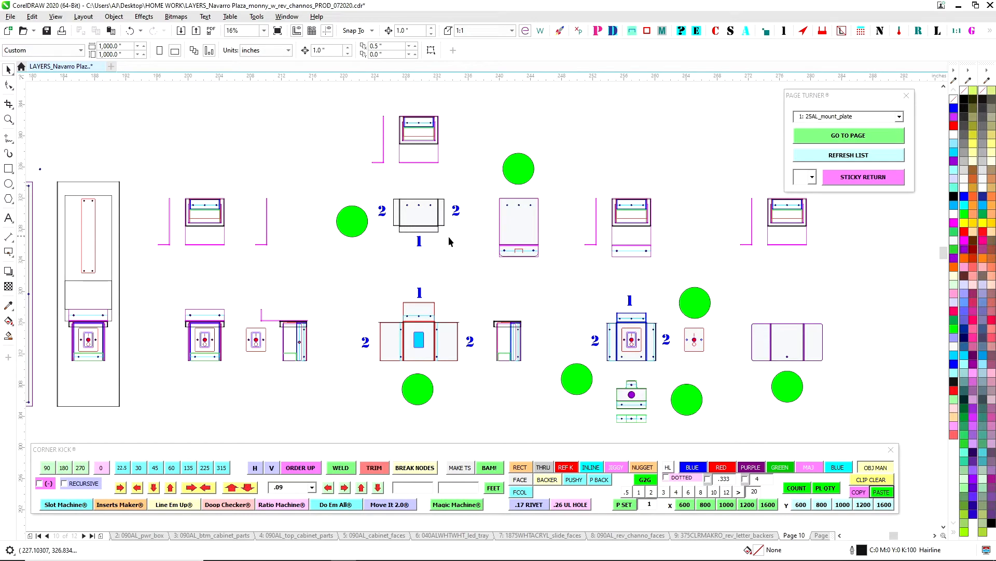
{"action": "mouse_move", "coordinate": [384, 248]}
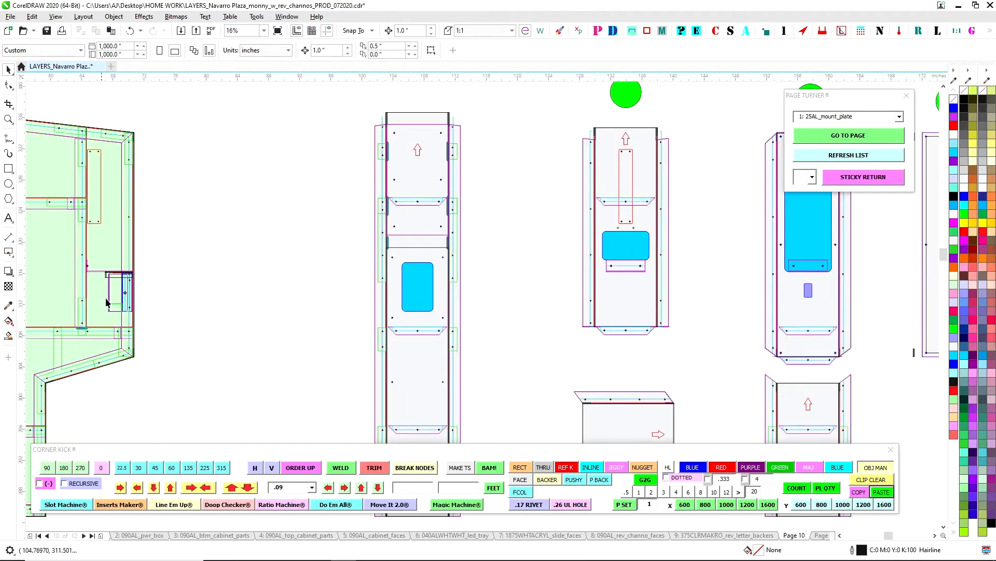
{"action": "mouse_move", "coordinate": [233, 274]}
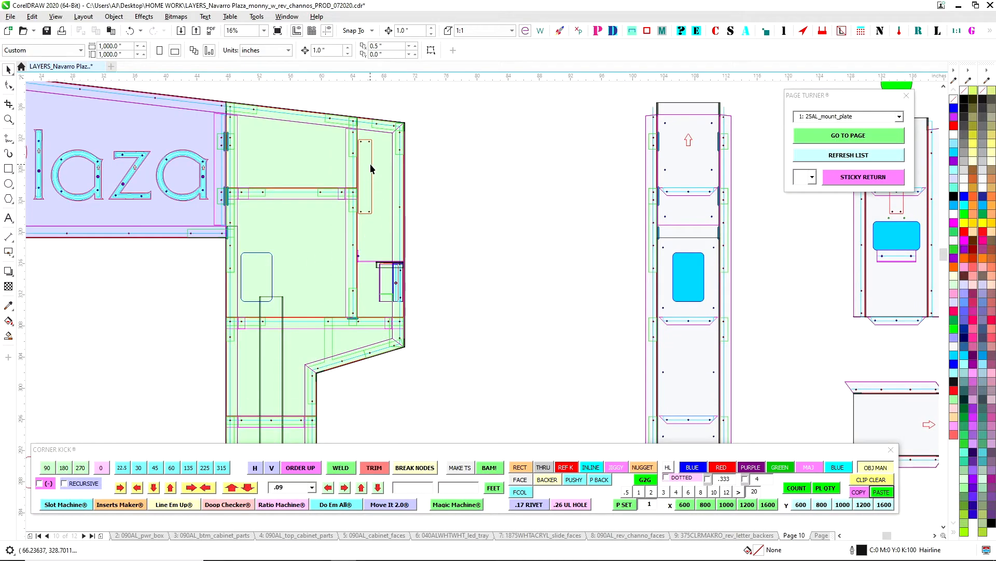
{"action": "mouse_move", "coordinate": [553, 255]}
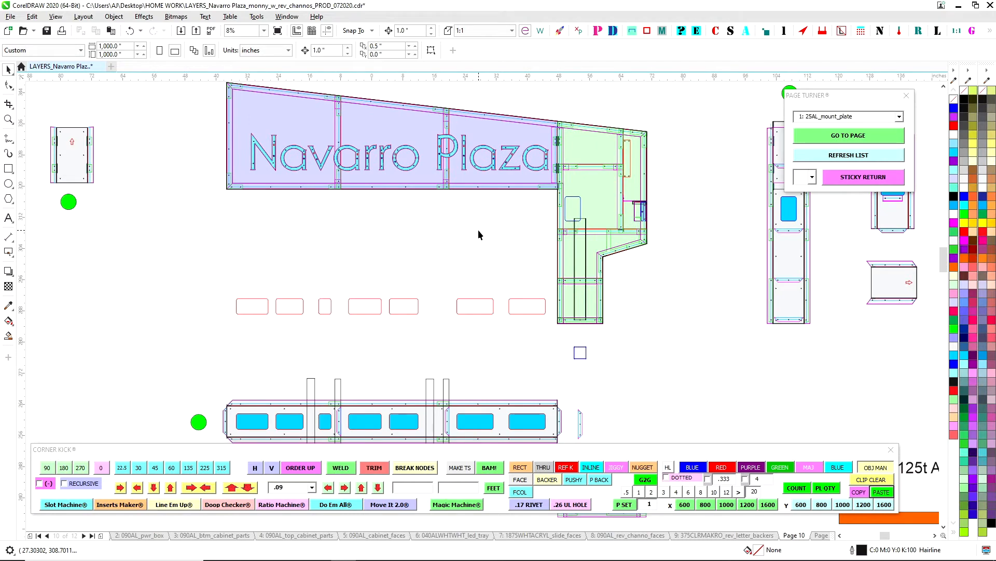
{"action": "mouse_move", "coordinate": [439, 284]}
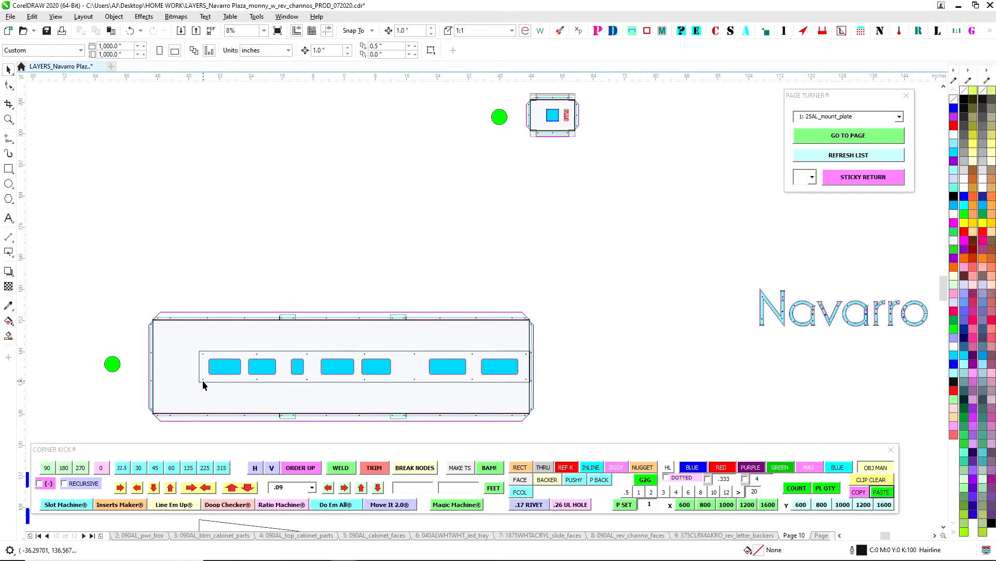
{"action": "mouse_move", "coordinate": [229, 356]}
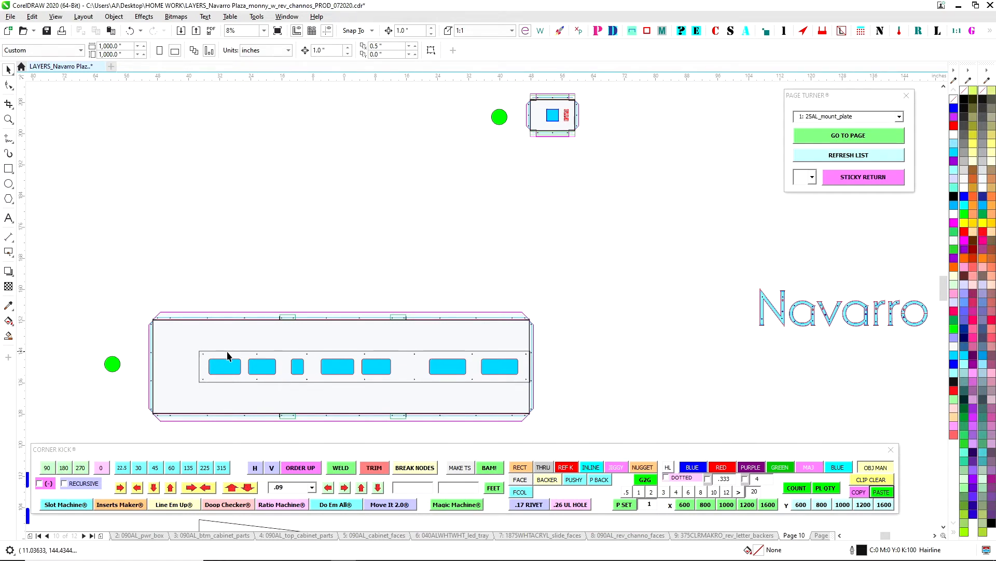
{"action": "mouse_move", "coordinate": [374, 281]}
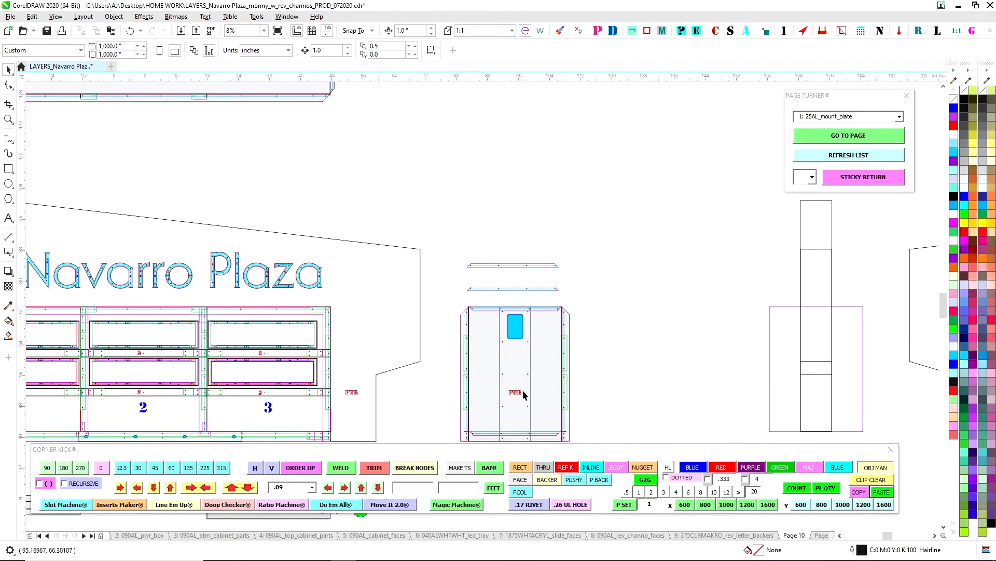
{"action": "mouse_move", "coordinate": [419, 309]}
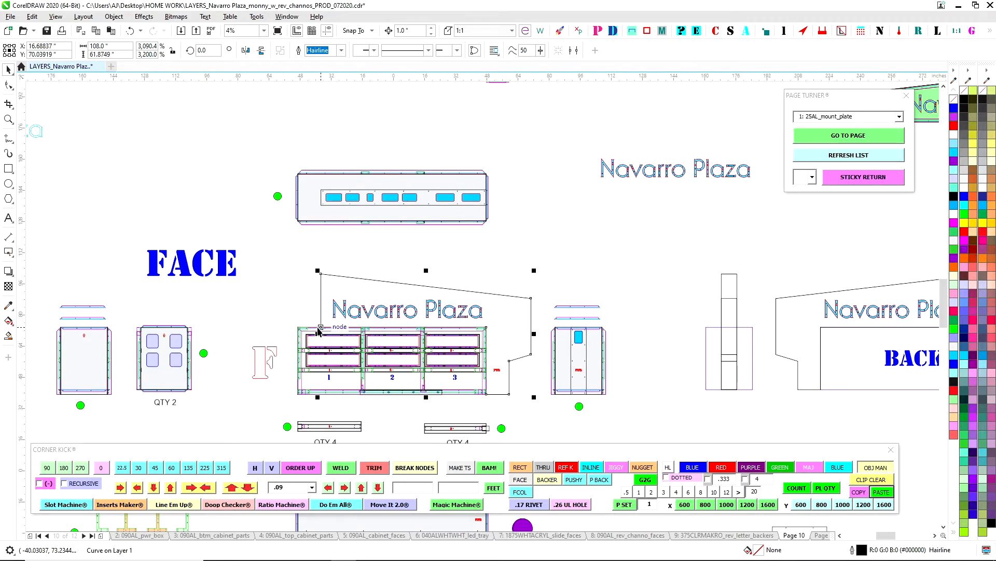
{"action": "mouse_move", "coordinate": [371, 296]}
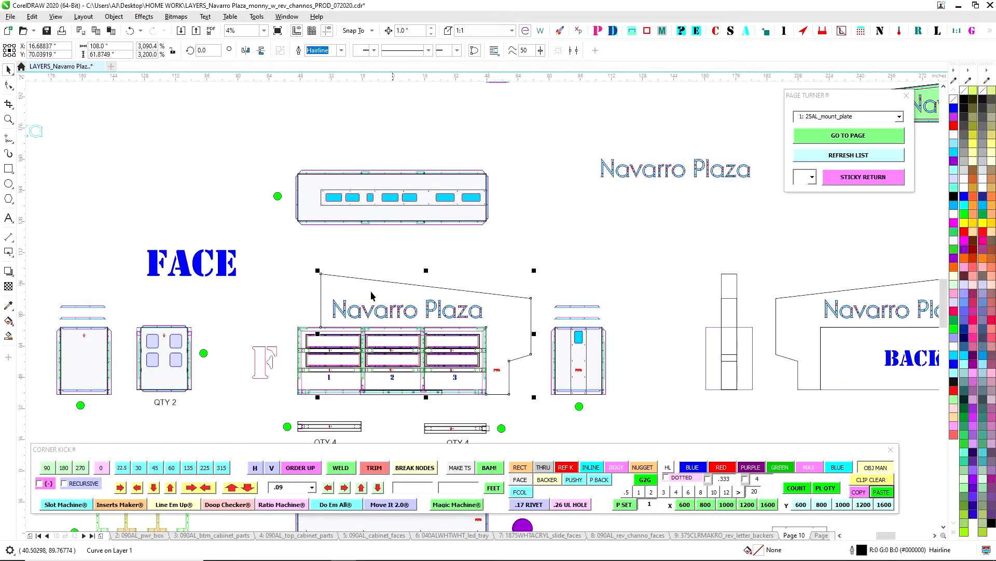
{"action": "scroll", "scroll_direction": "down", "scroll_amount": 3}
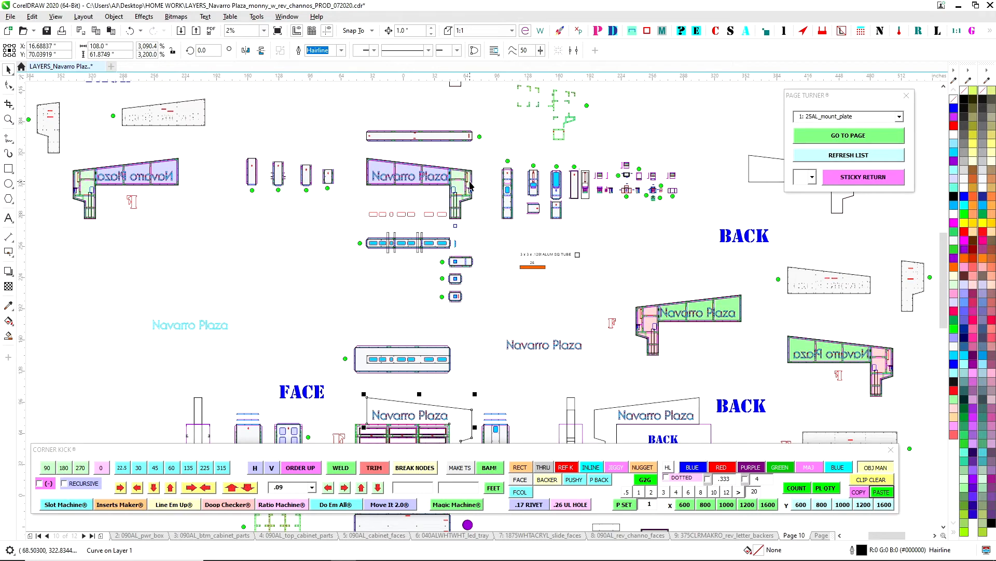
{"action": "left_click", "coordinate": [258, 30]}
{"action": "type", "text": "8"}
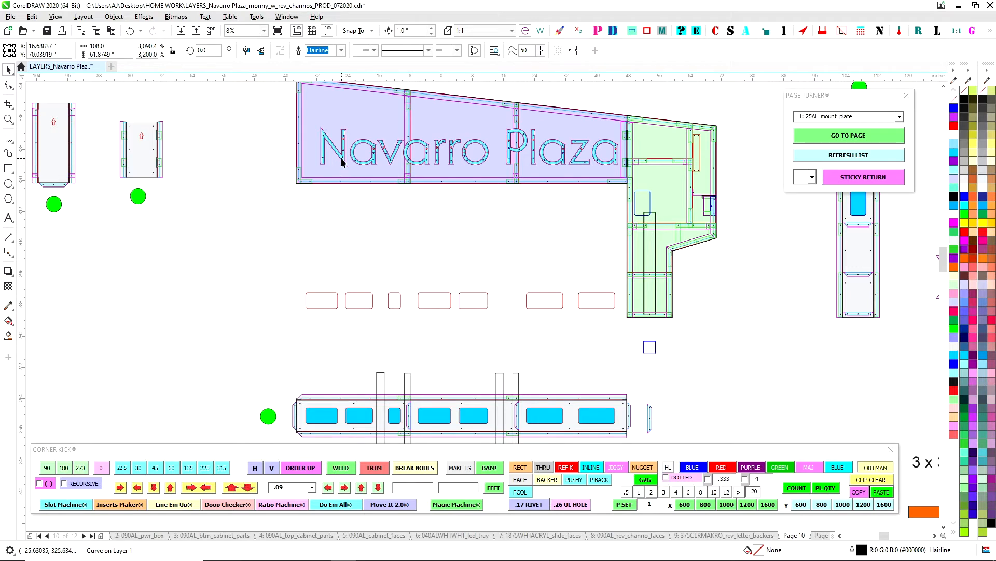
{"action": "mouse_move", "coordinate": [350, 430]}
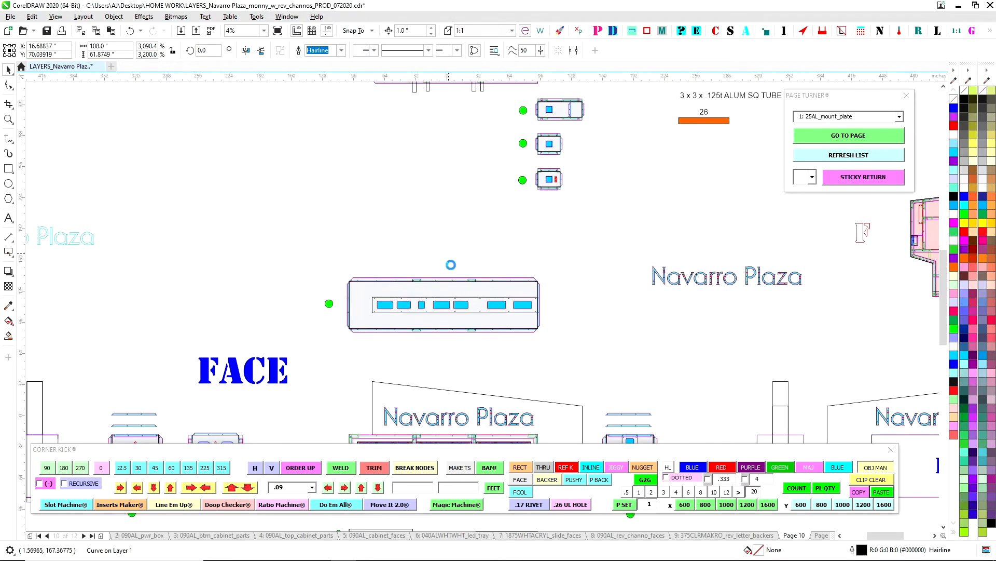
{"action": "left_click", "coordinate": [257, 30]}
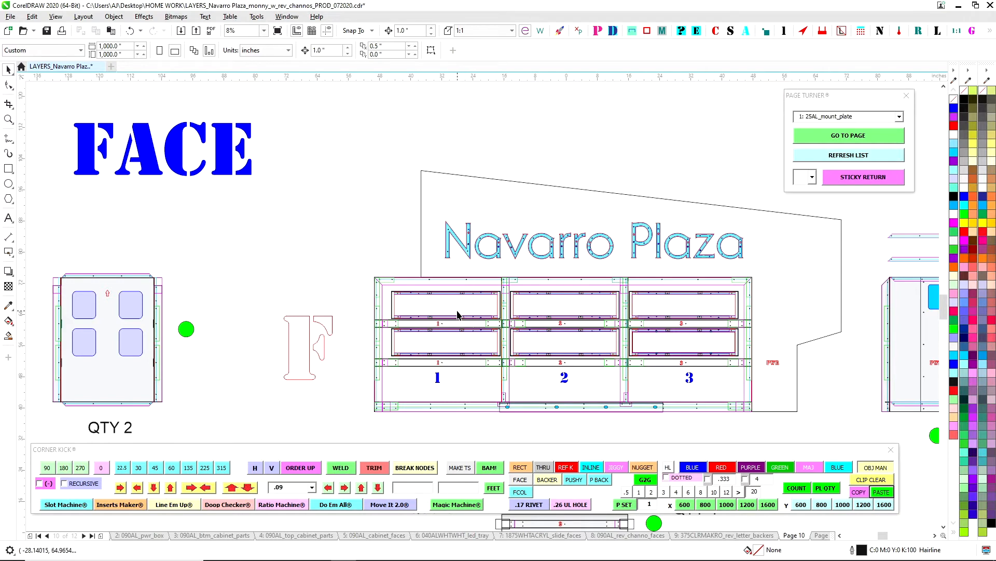
{"action": "mouse_move", "coordinate": [375, 340]}
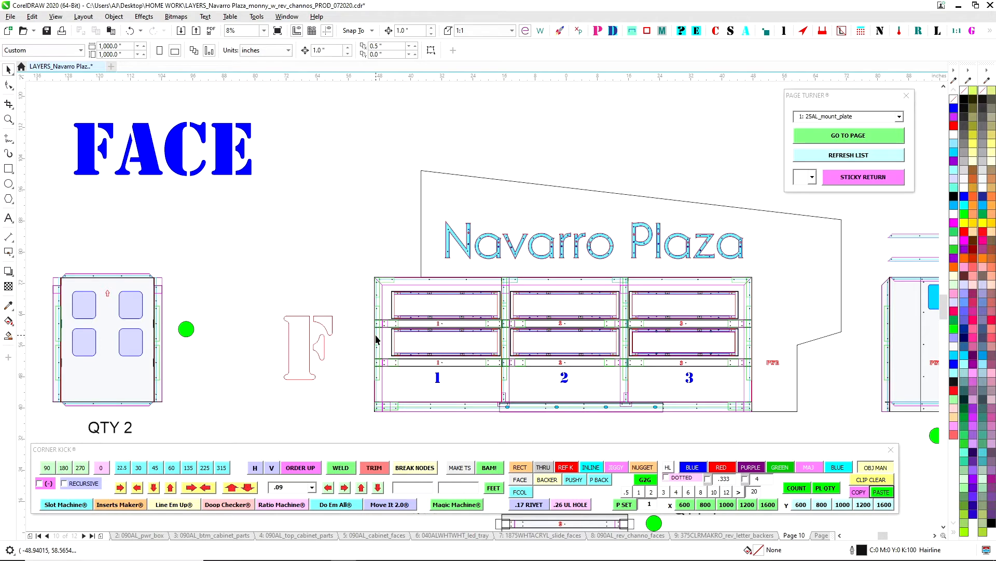
{"action": "mouse_move", "coordinate": [479, 266]}
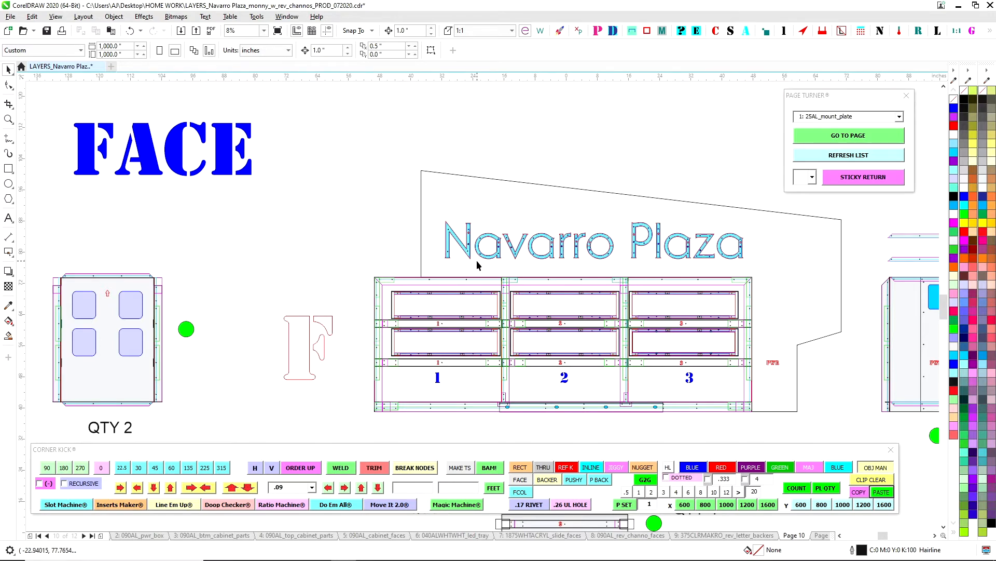
{"action": "mouse_move", "coordinate": [442, 337]}
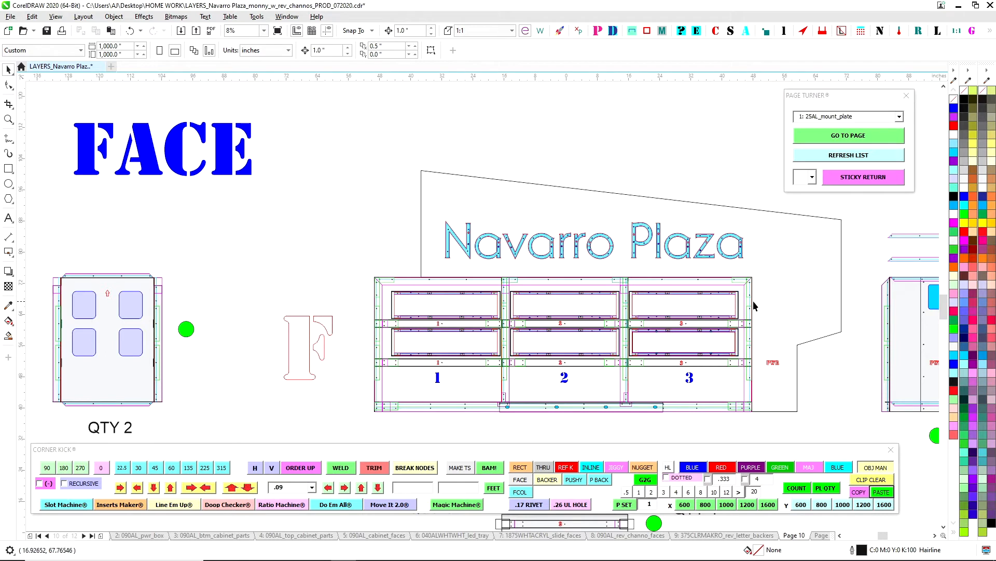
{"action": "mouse_move", "coordinate": [825, 241]}
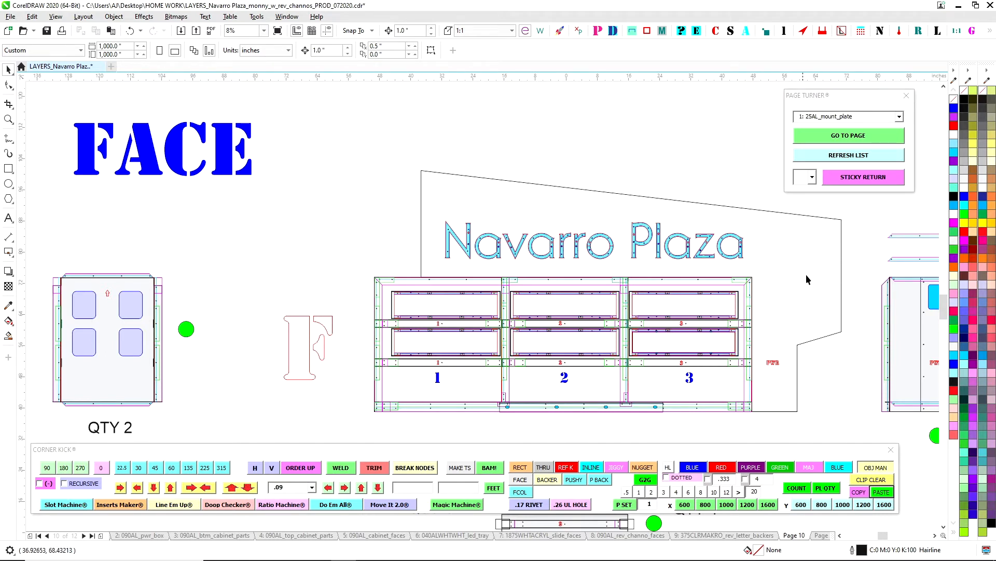
{"action": "mouse_move", "coordinate": [835, 247]}
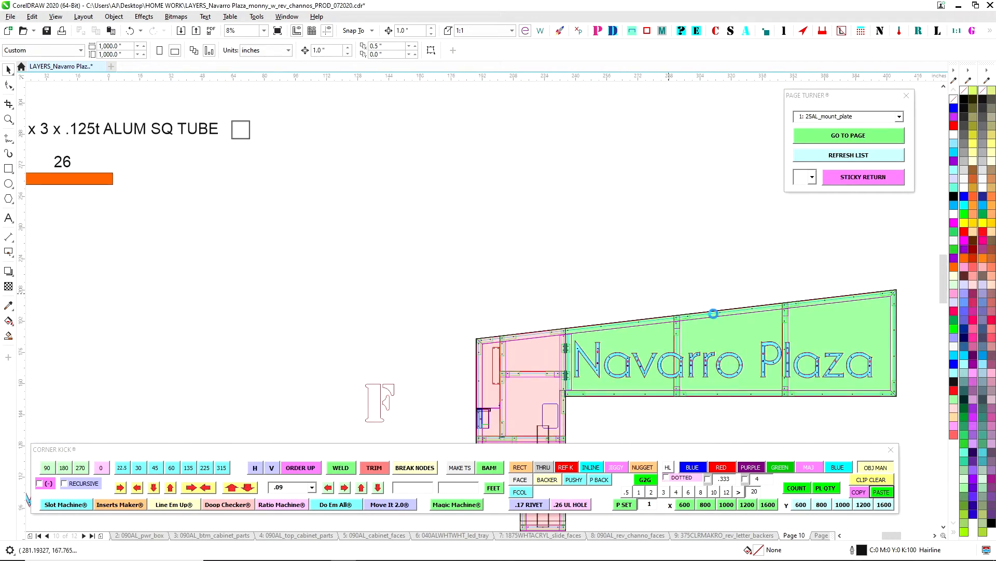
{"action": "scroll", "scroll_direction": "down", "scroll_amount": 3}
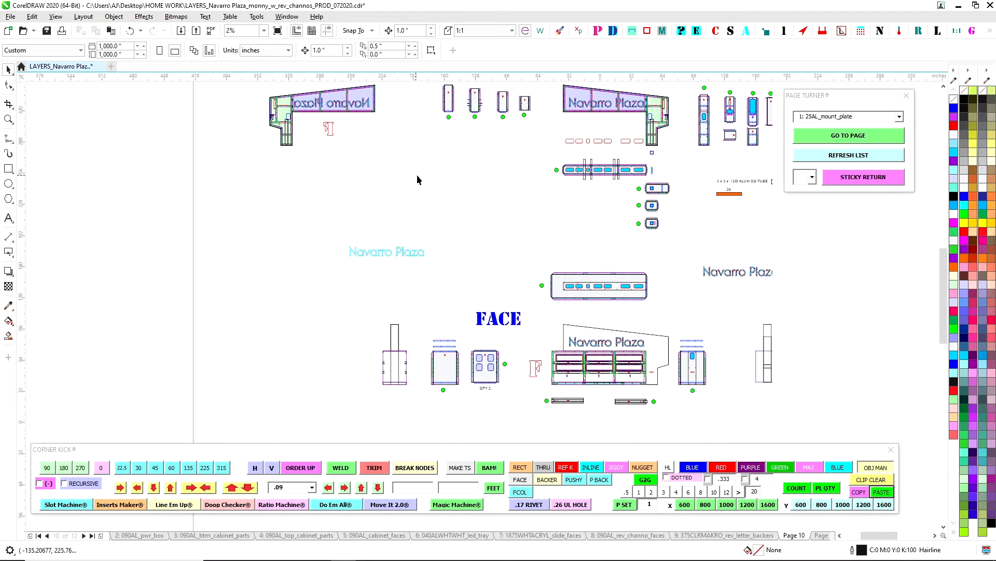
{"action": "left_click", "coordinate": [257, 31]}
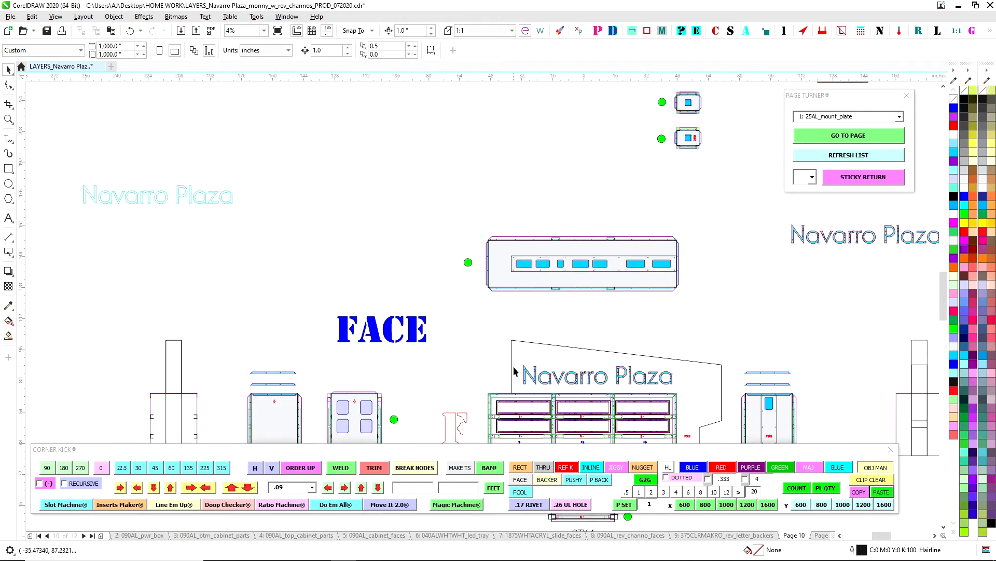
{"action": "scroll", "scroll_direction": "down", "scroll_amount": 3}
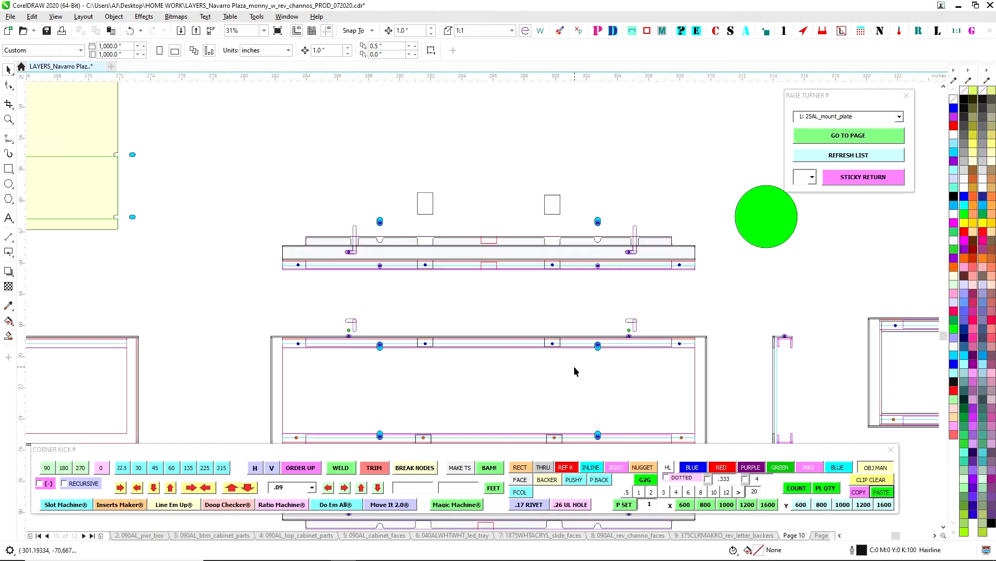
{"action": "mouse_move", "coordinate": [710, 393]}
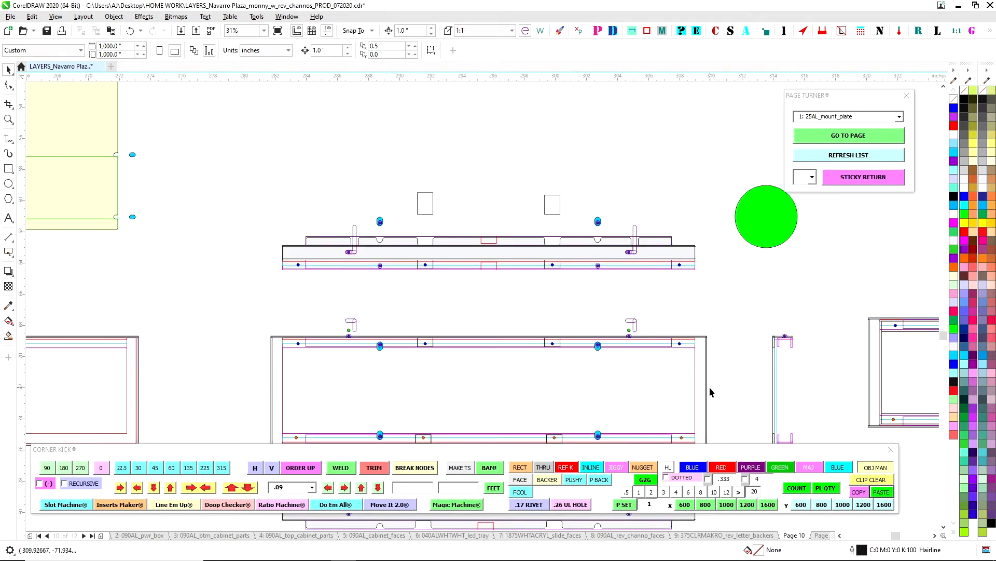
{"action": "scroll", "scroll_direction": "down", "scroll_amount": 3}
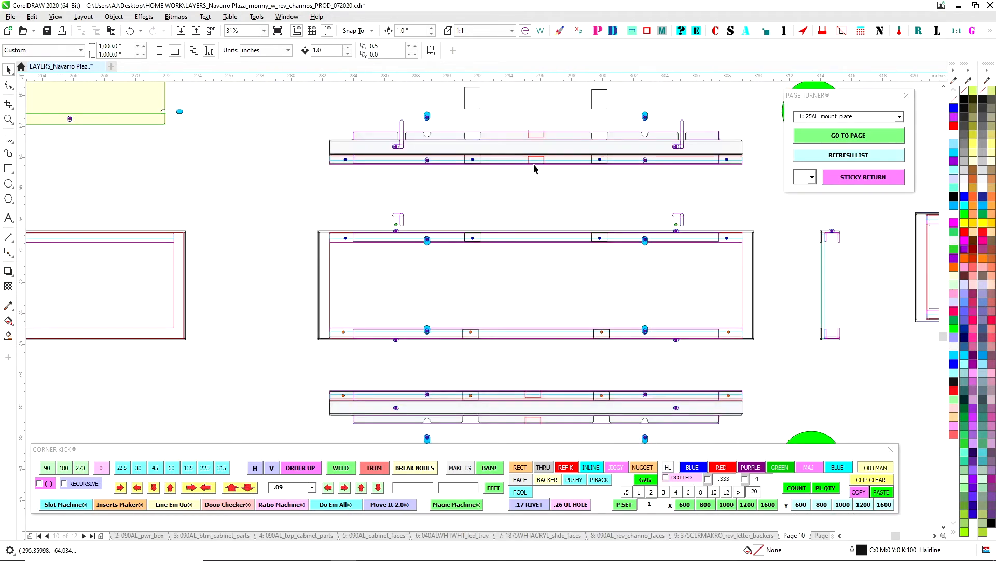
{"action": "mouse_move", "coordinate": [681, 238]}
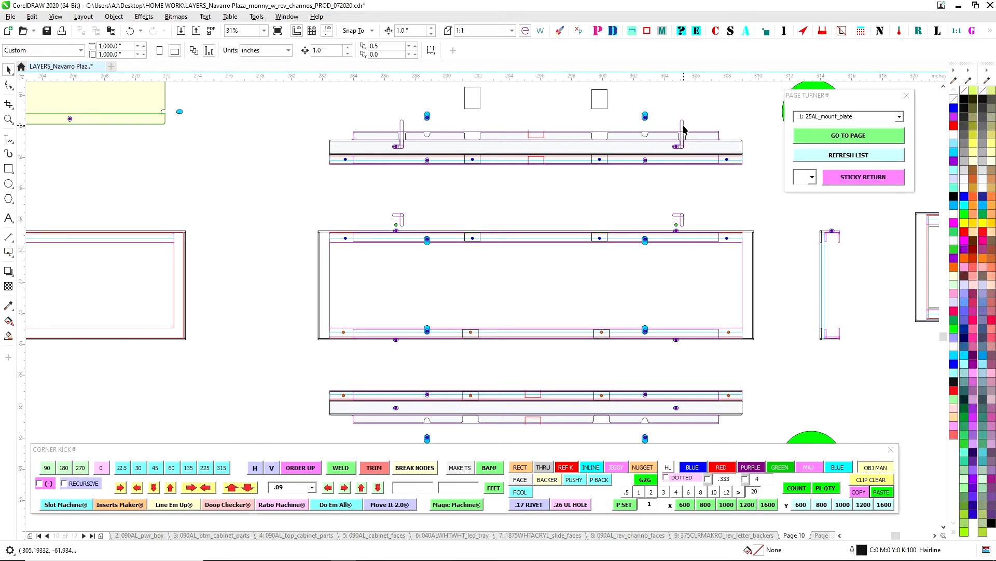
{"action": "mouse_move", "coordinate": [680, 141]}
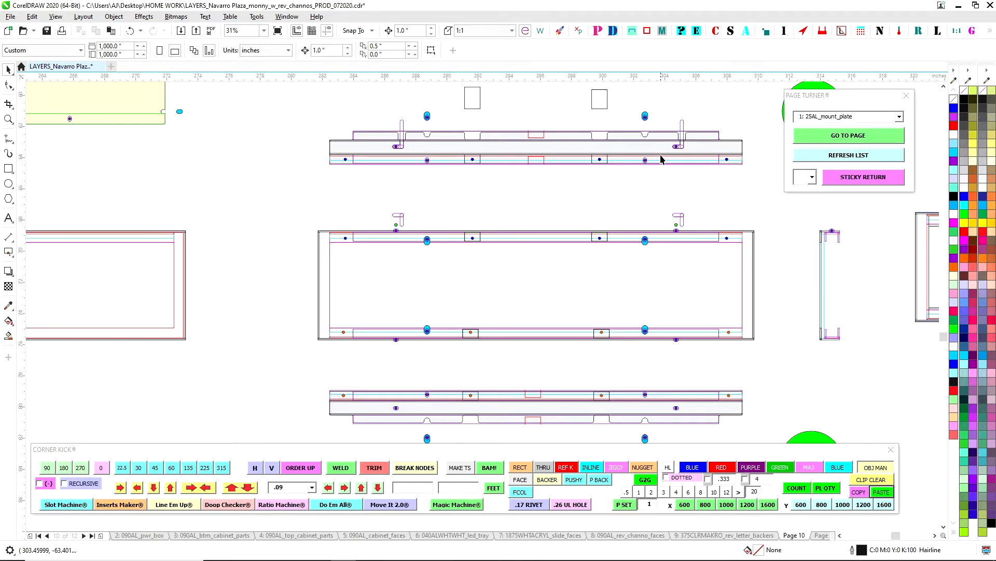
{"action": "mouse_move", "coordinate": [411, 350]}
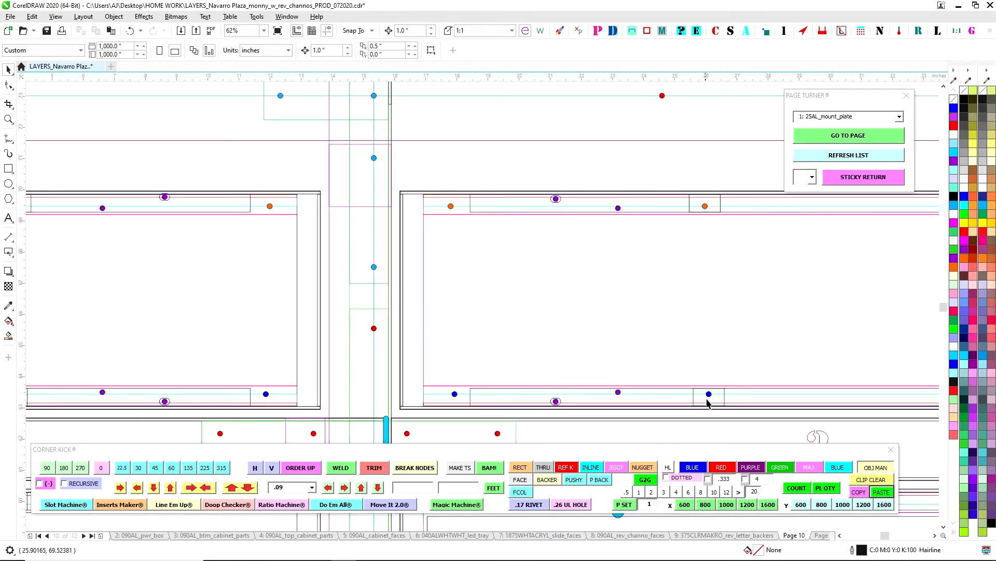
{"action": "mouse_move", "coordinate": [703, 346]}
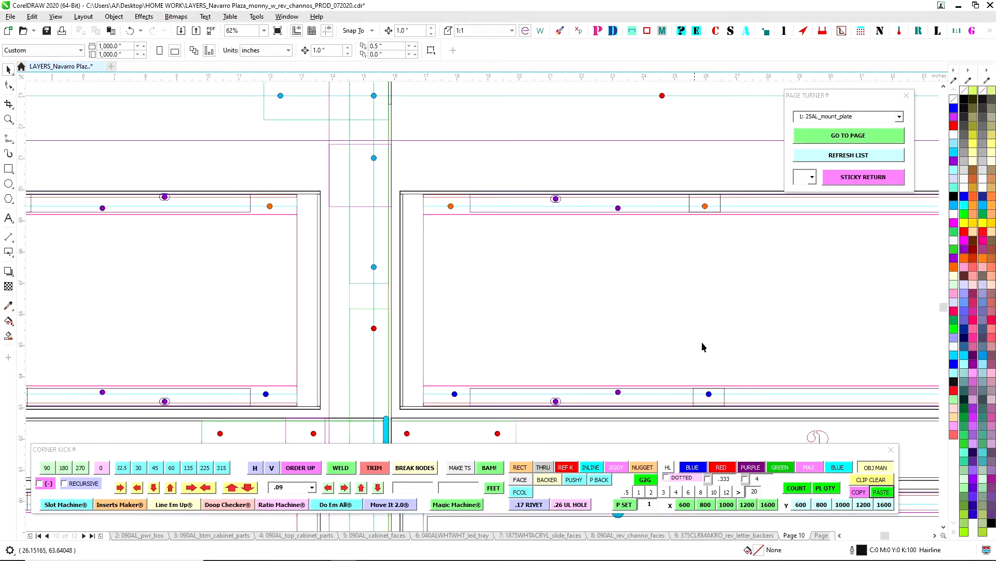
{"action": "mouse_move", "coordinate": [449, 203]}
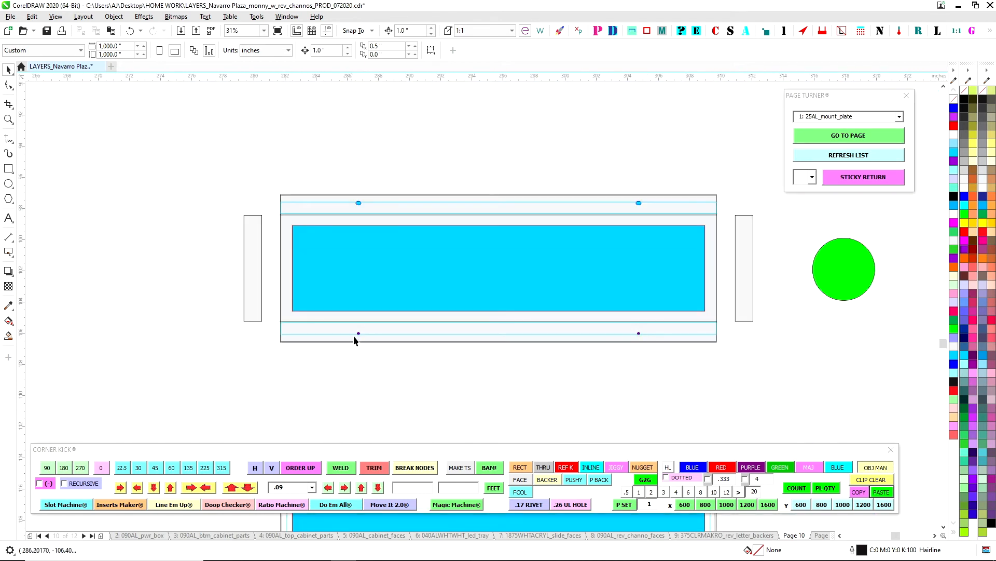
{"action": "mouse_move", "coordinate": [654, 208]}
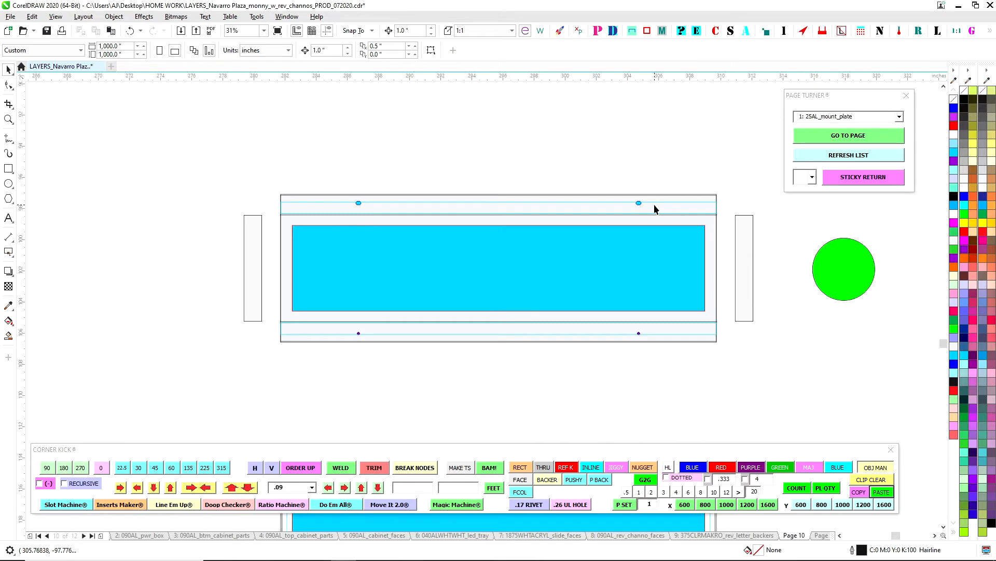
{"action": "mouse_move", "coordinate": [639, 325]}
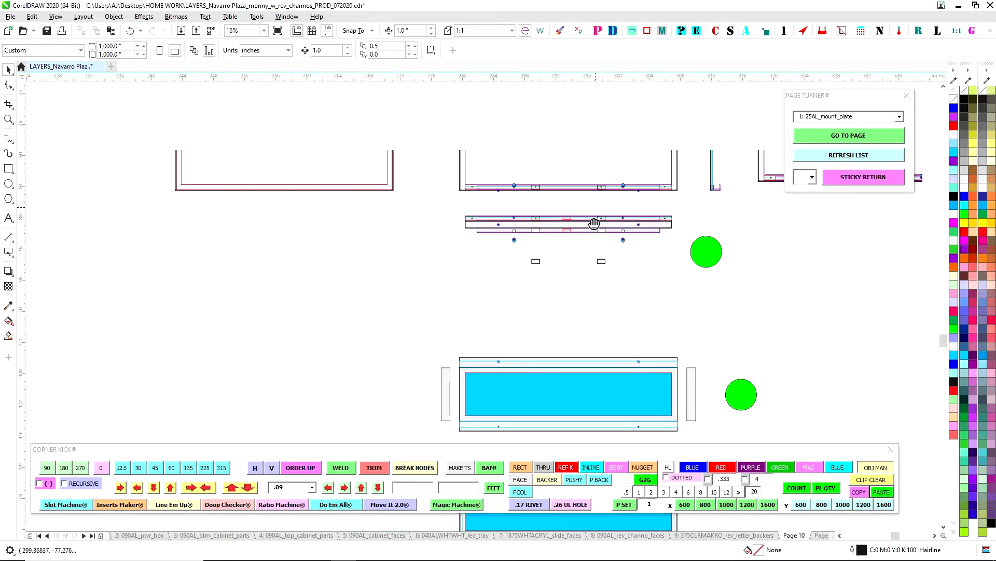
{"action": "scroll", "scroll_direction": "down", "scroll_amount": 3}
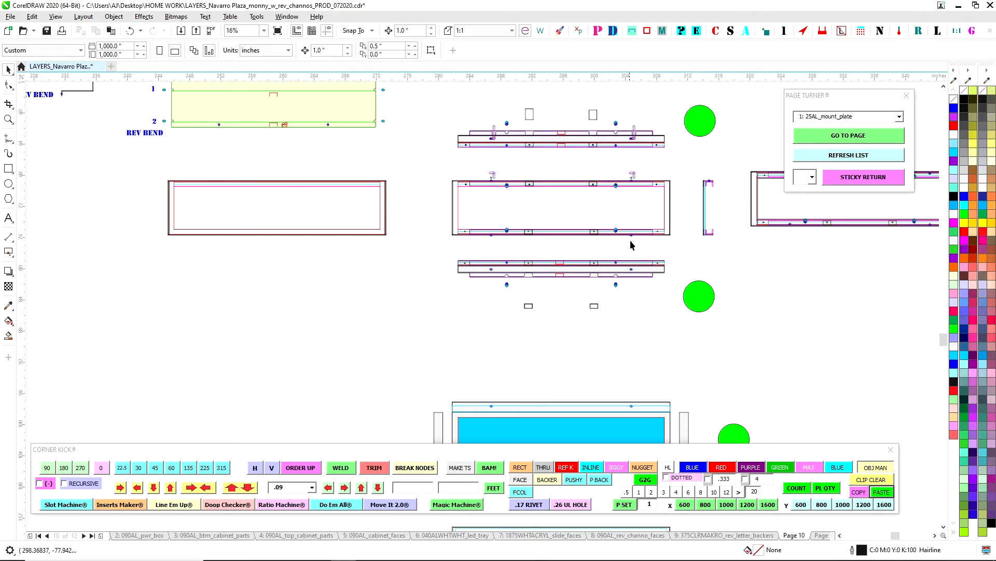
{"action": "mouse_move", "coordinate": [507, 266]}
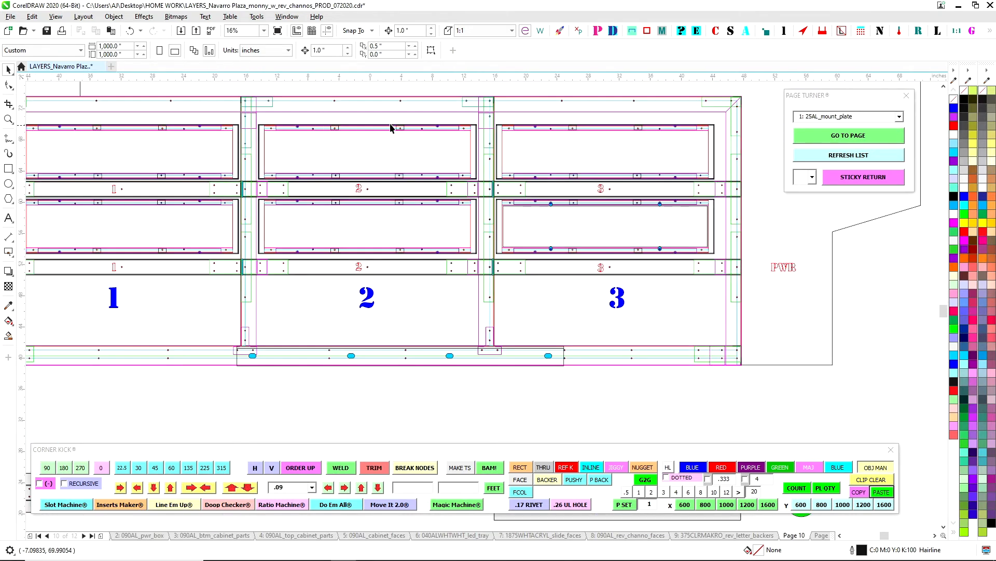
{"action": "mouse_move", "coordinate": [286, 187]}
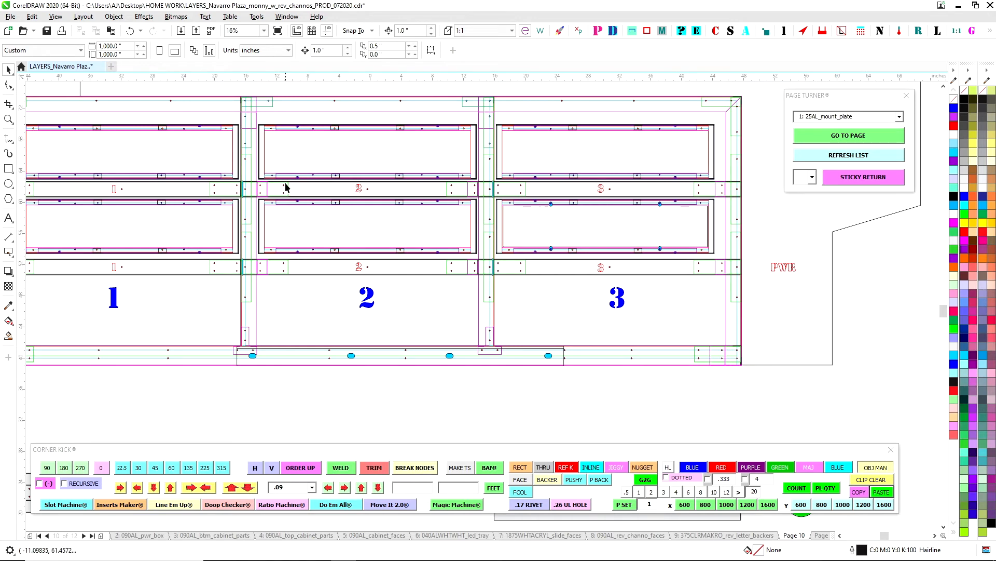
{"action": "mouse_move", "coordinate": [577, 184]}
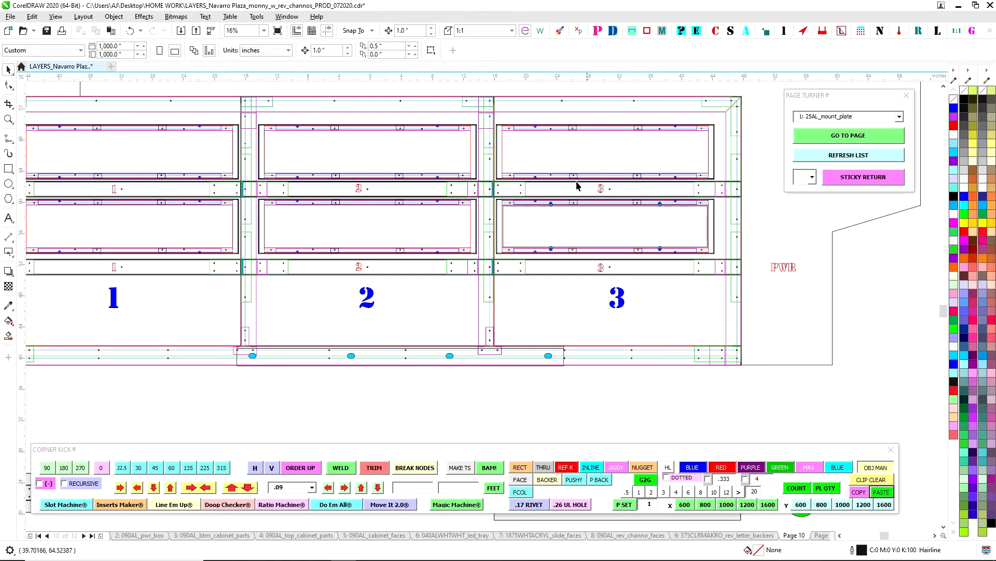
{"action": "mouse_move", "coordinate": [448, 191]}
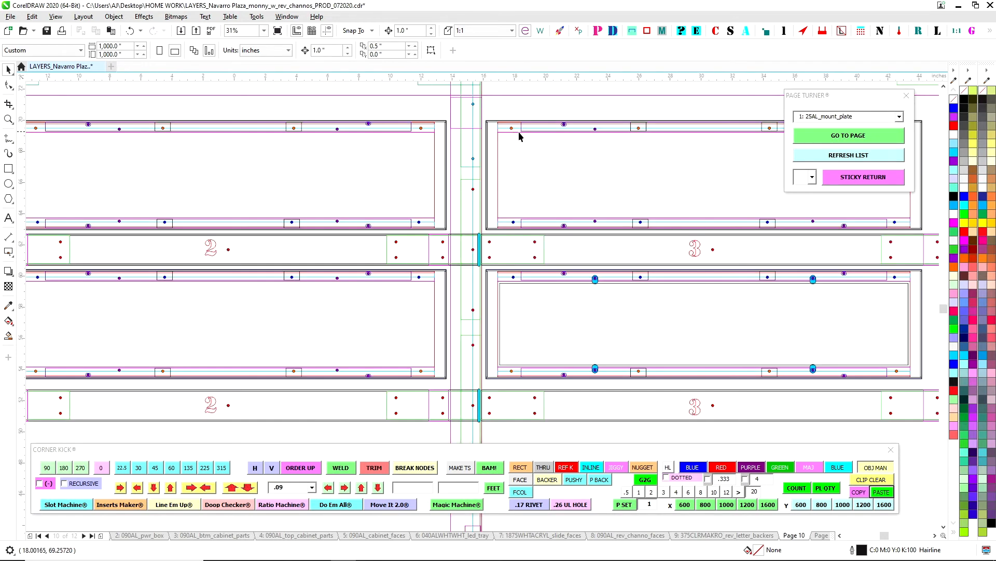
{"action": "mouse_move", "coordinate": [621, 133]}
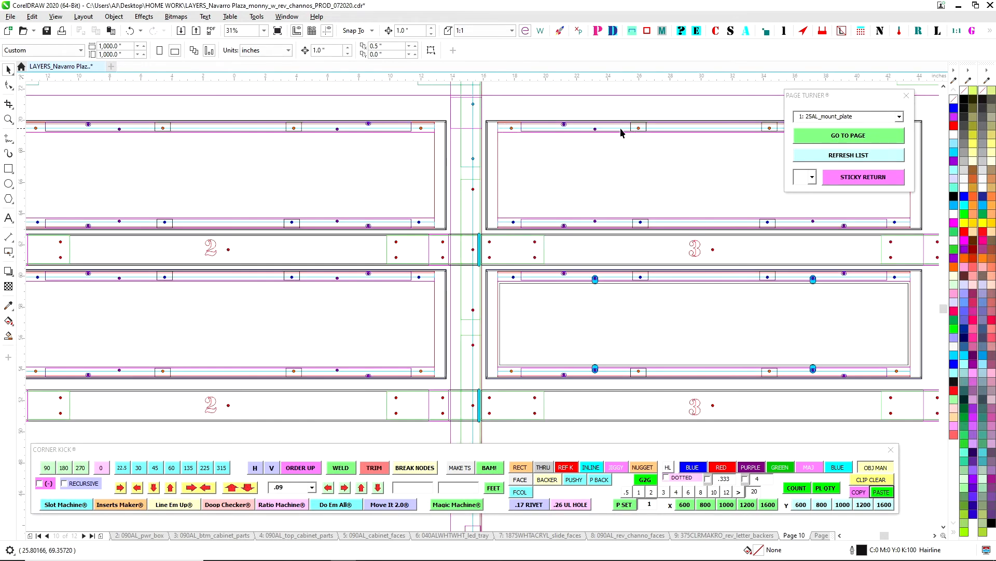
{"action": "mouse_move", "coordinate": [569, 196]}
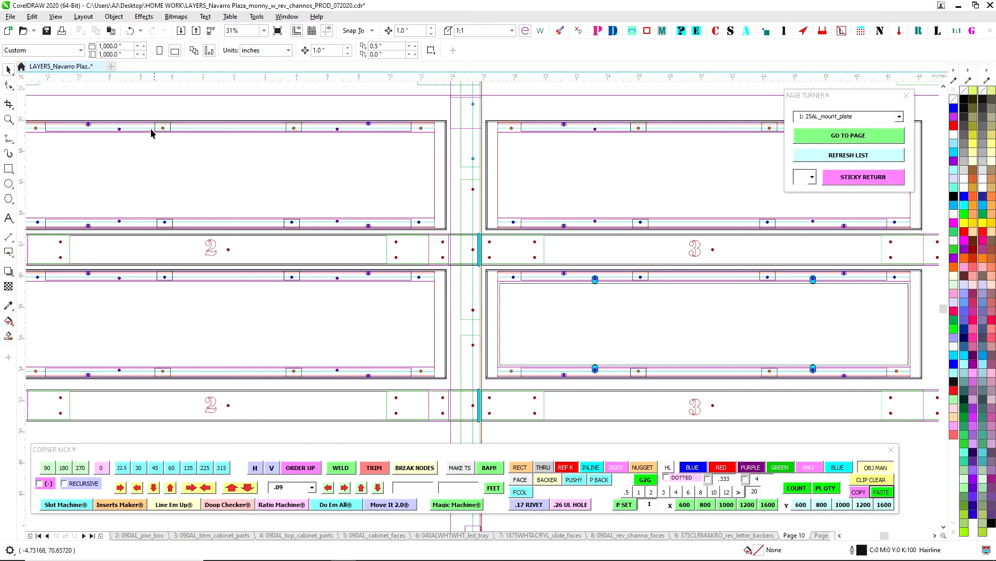
{"action": "scroll", "scroll_direction": "down", "scroll_amount": 3}
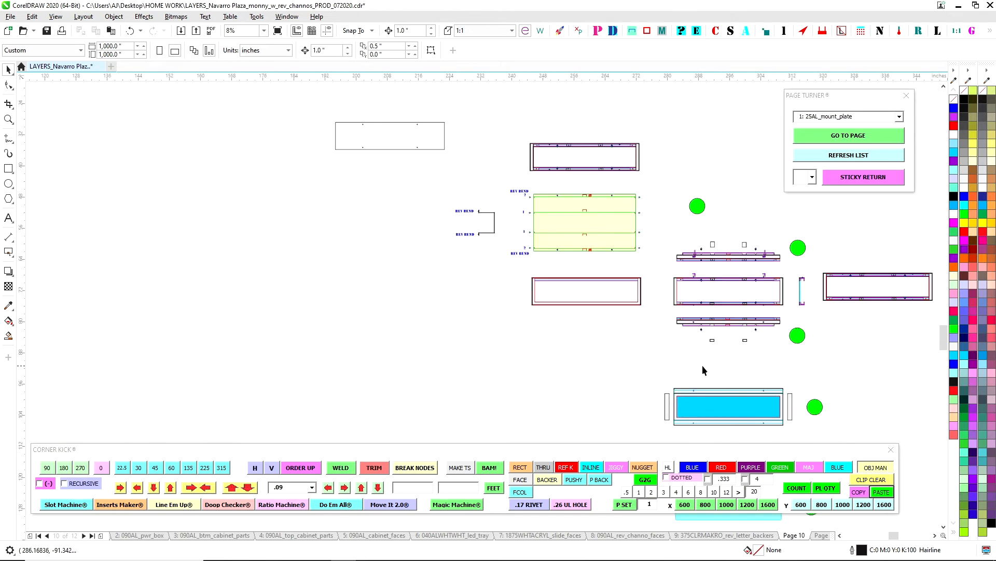
{"action": "mouse_move", "coordinate": [585, 220]}
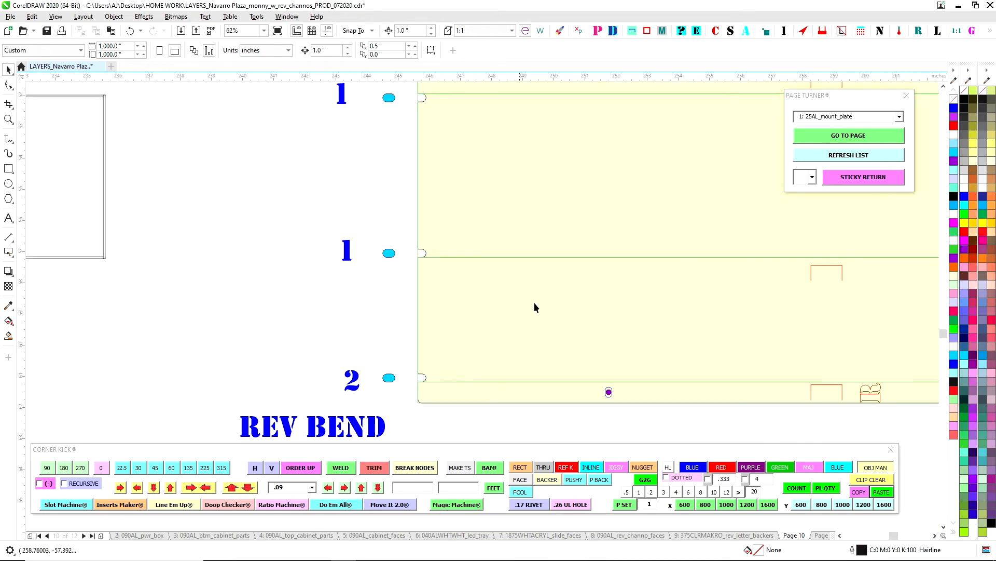
{"action": "mouse_move", "coordinate": [445, 404]}
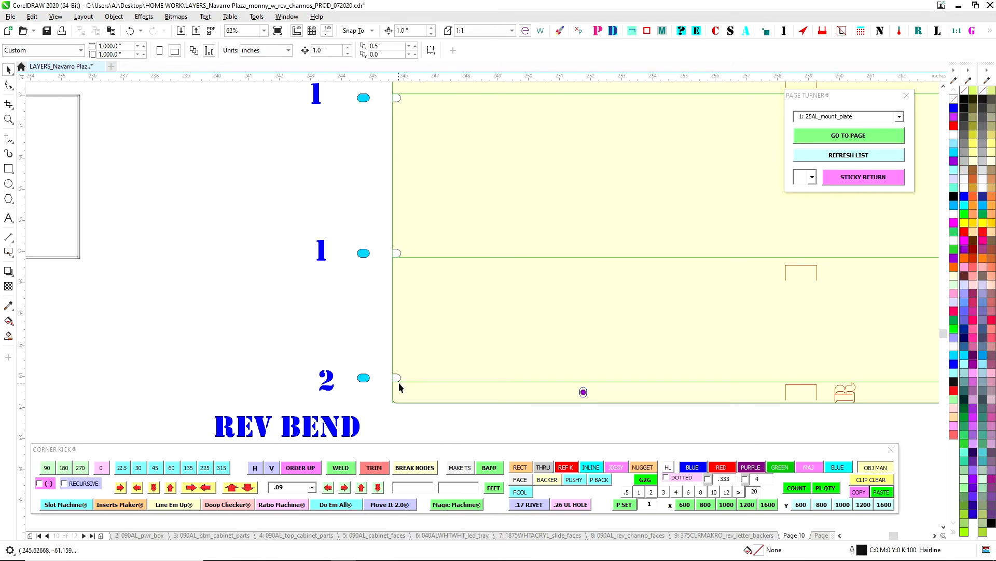
{"action": "mouse_move", "coordinate": [481, 419]}
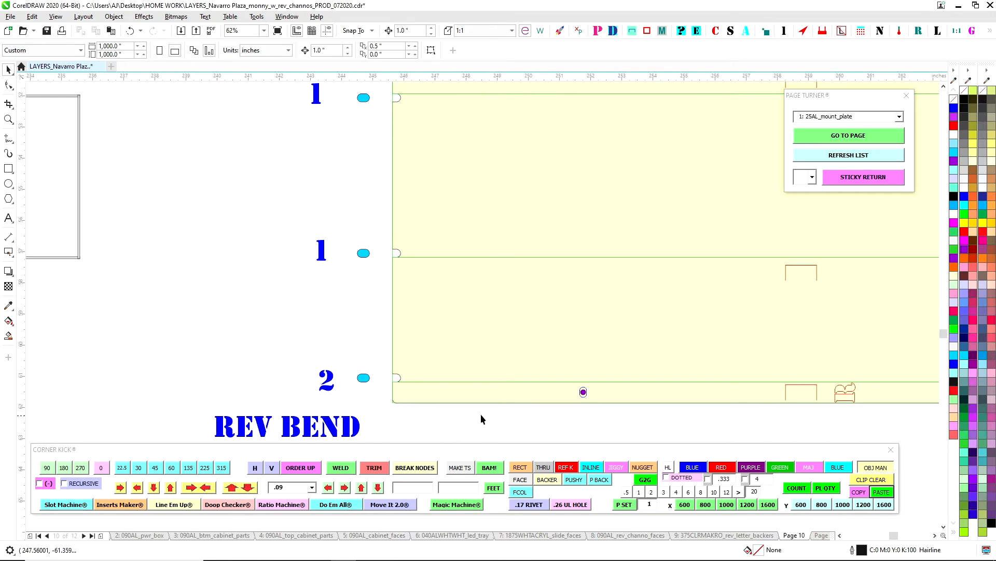
{"action": "scroll", "scroll_direction": "left", "scroll_amount": 3}
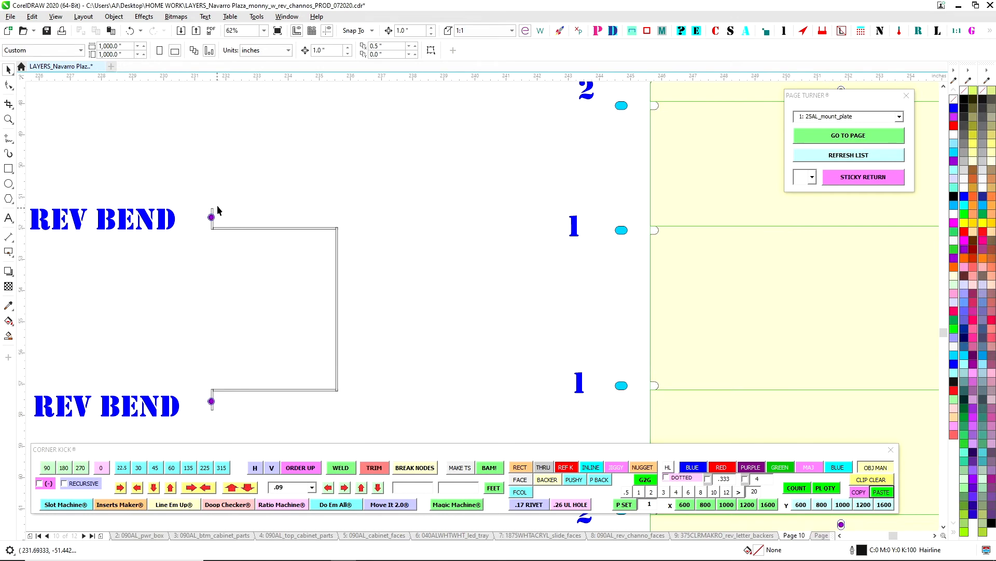
{"action": "mouse_move", "coordinate": [222, 416]}
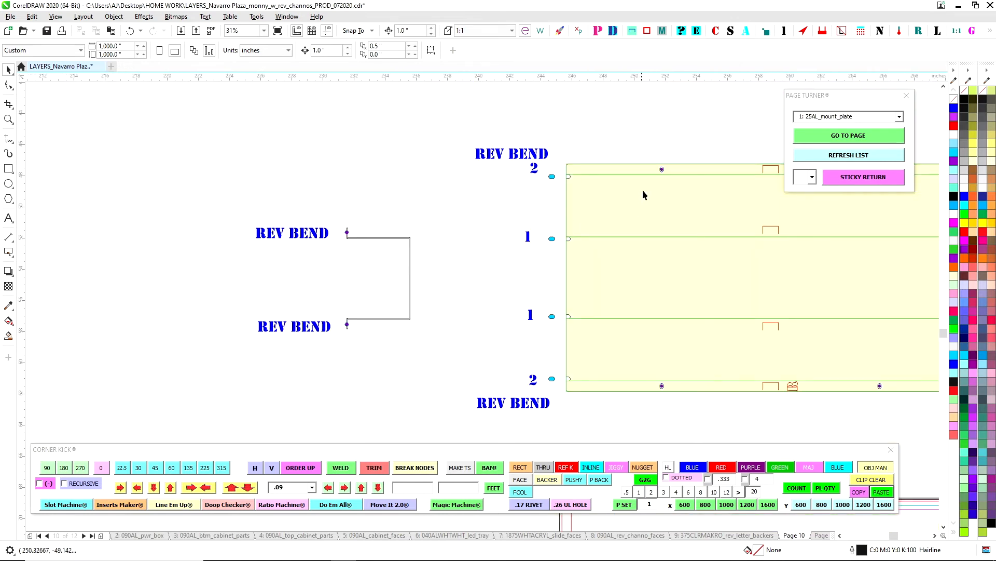
{"action": "scroll", "scroll_direction": "down", "scroll_amount": 3}
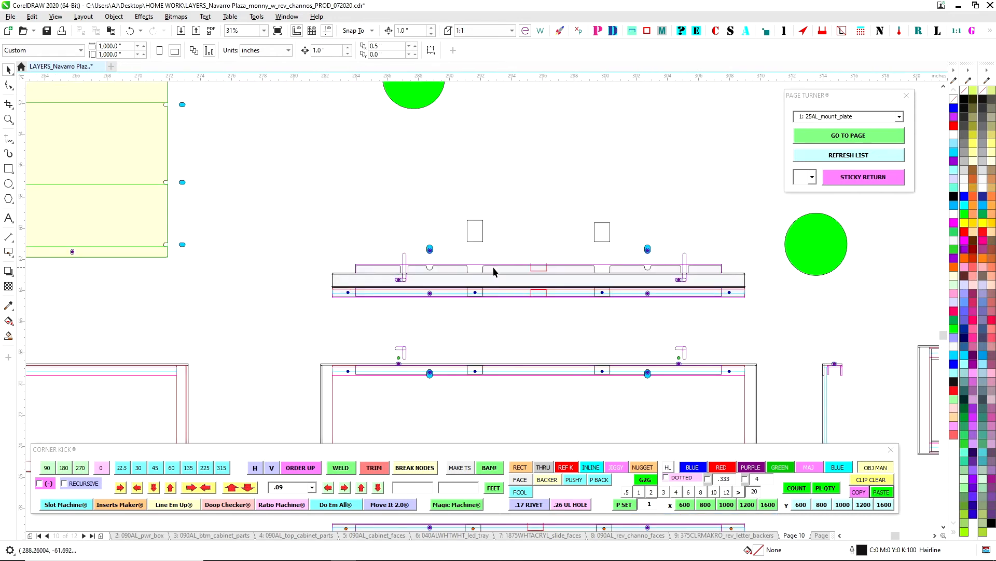
{"action": "mouse_move", "coordinate": [474, 267]}
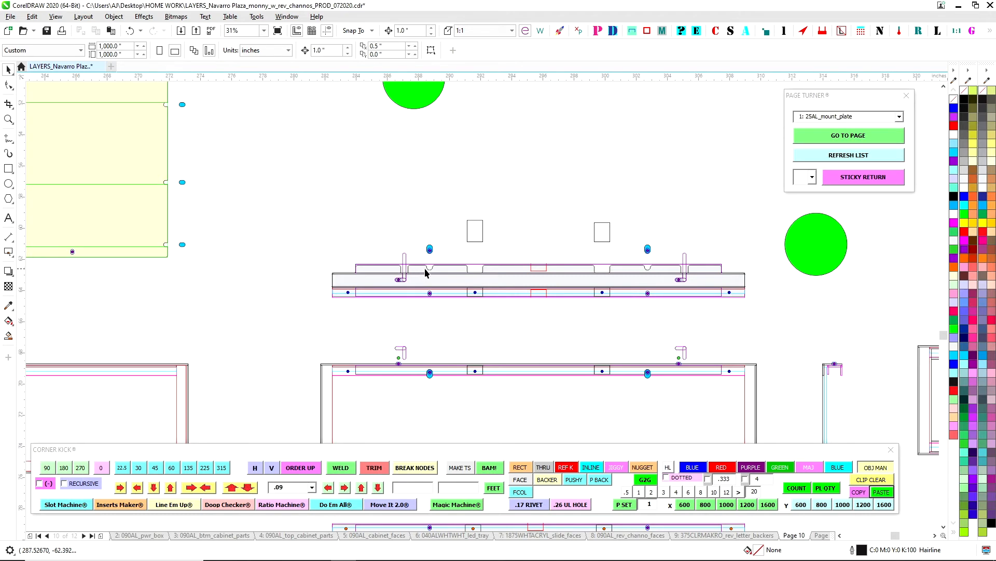
{"action": "mouse_move", "coordinate": [431, 297]}
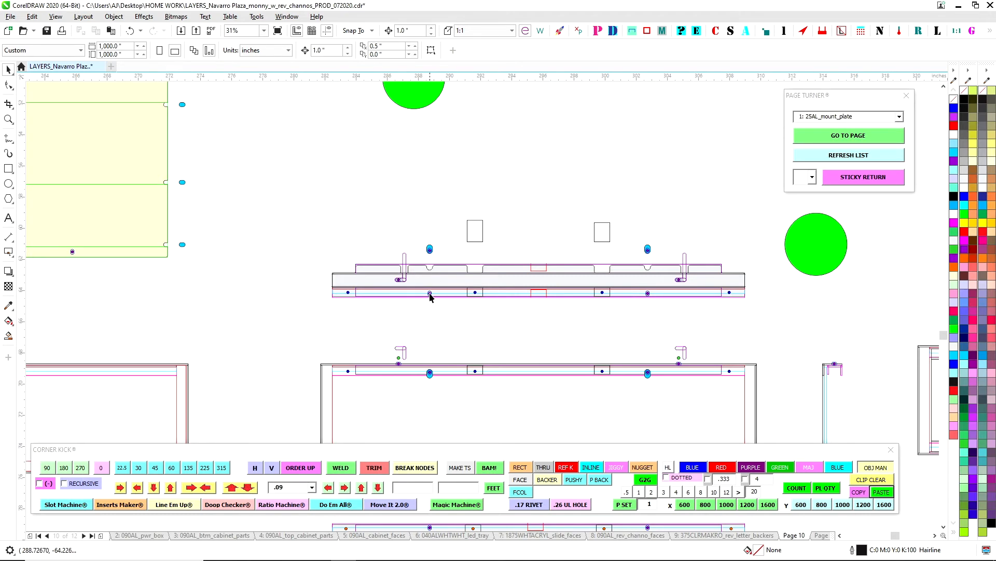
{"action": "mouse_move", "coordinate": [107, 266]}
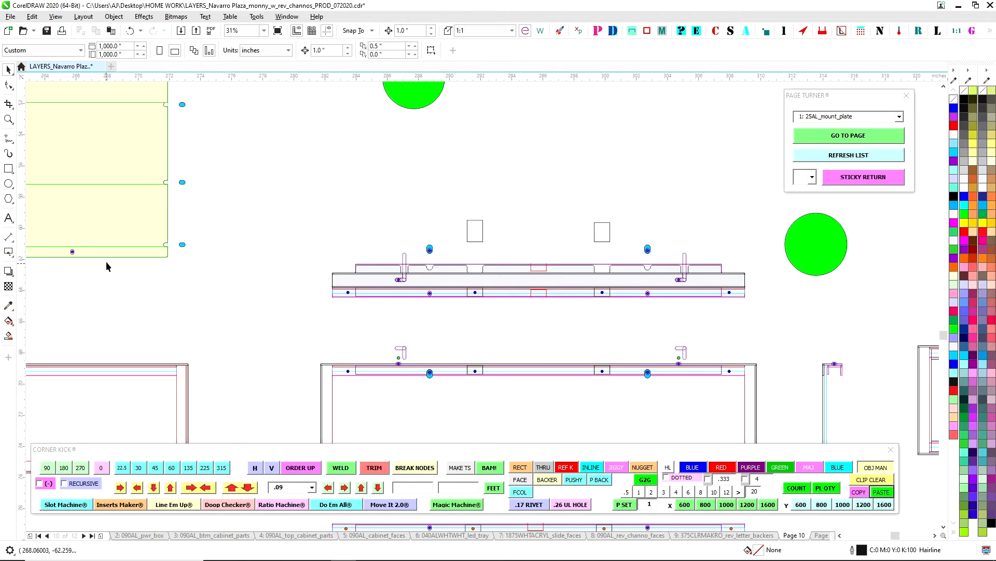
{"action": "mouse_move", "coordinate": [495, 379]}
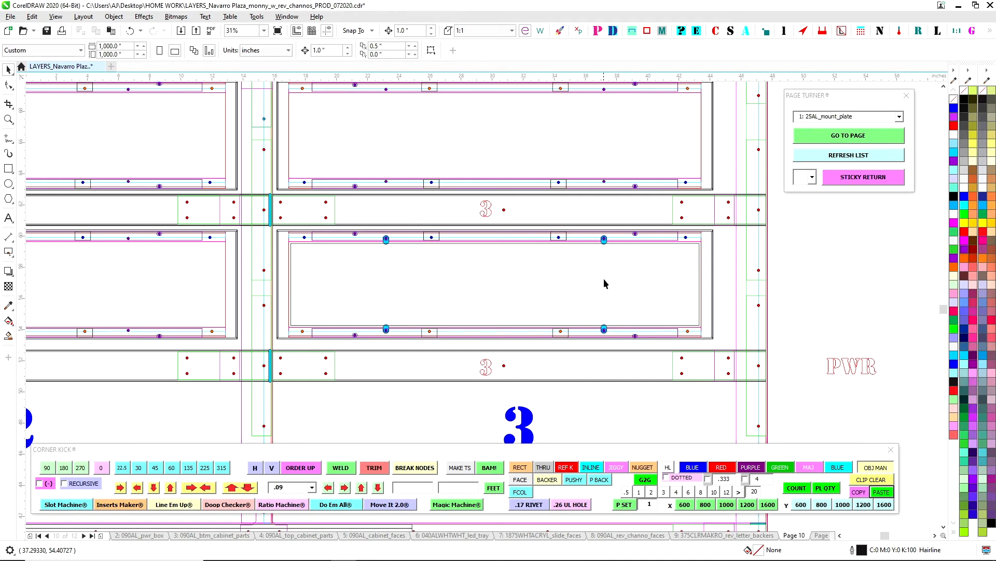
{"action": "mouse_move", "coordinate": [360, 332]}
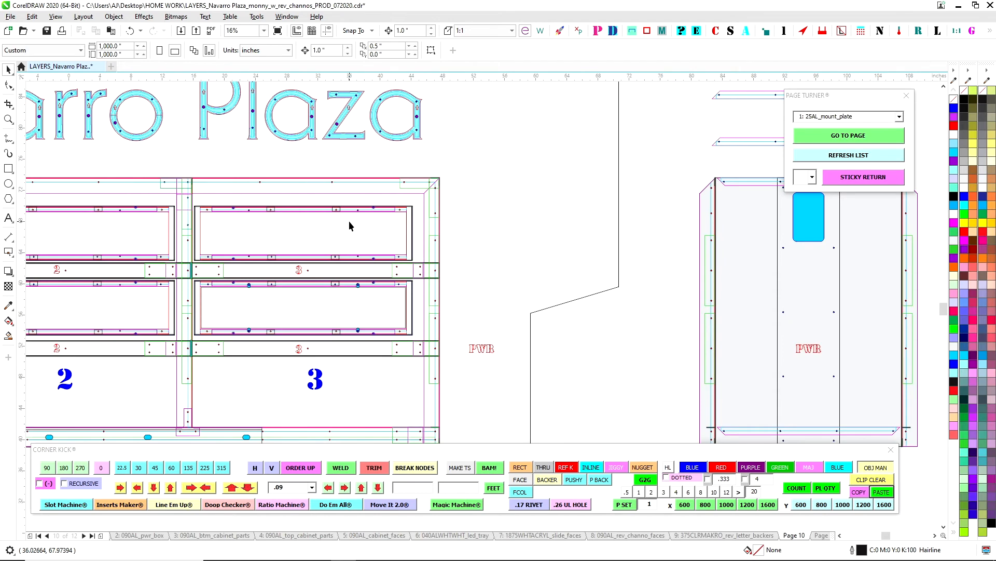
{"action": "mouse_move", "coordinate": [239, 248]}
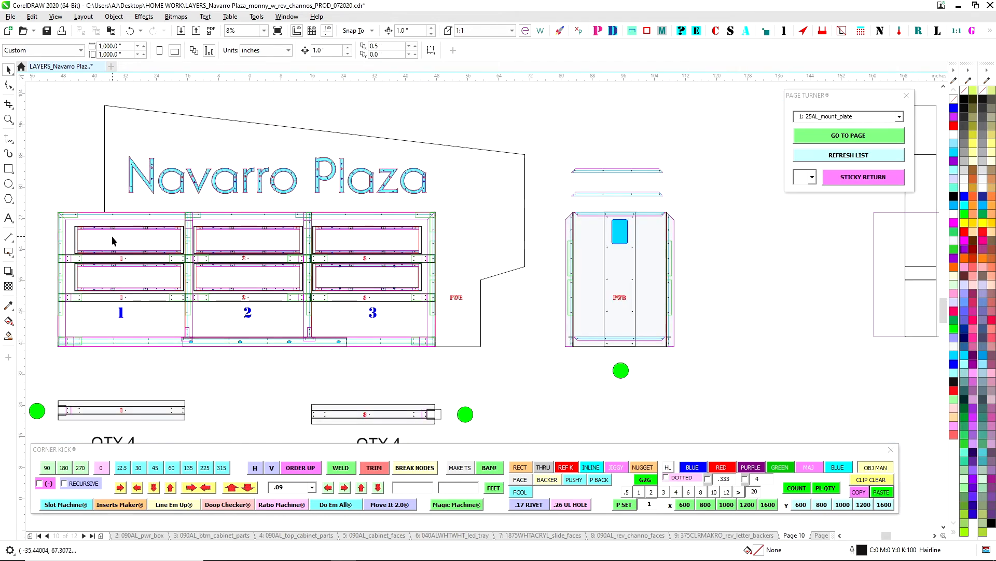
{"action": "mouse_move", "coordinate": [206, 246]}
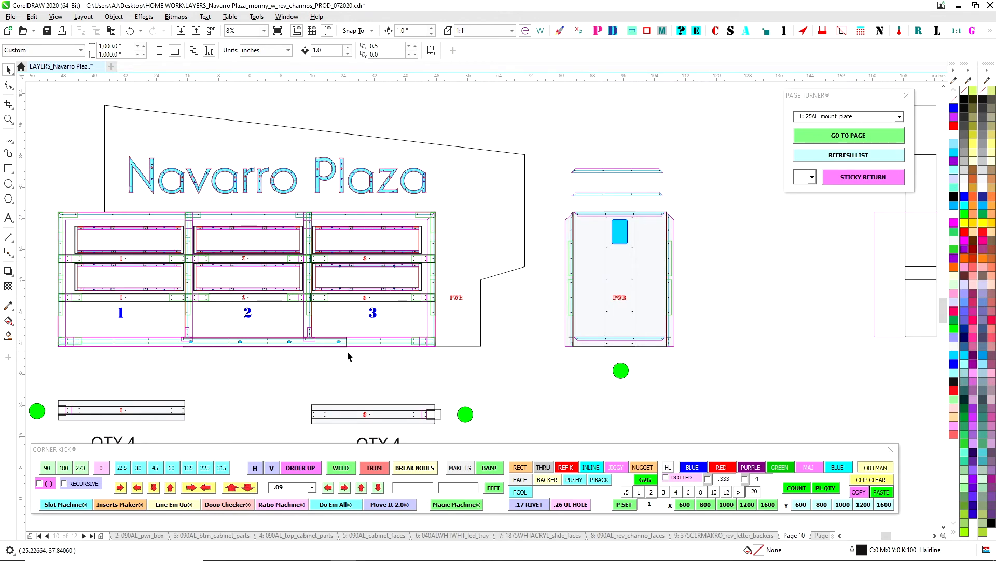
{"action": "mouse_move", "coordinate": [125, 241]}
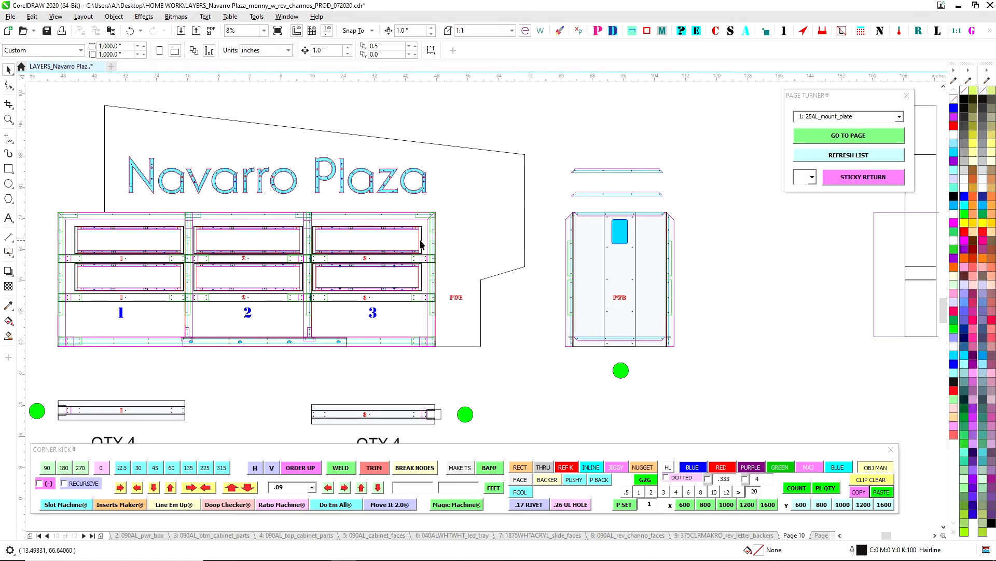
{"action": "mouse_move", "coordinate": [544, 181]}
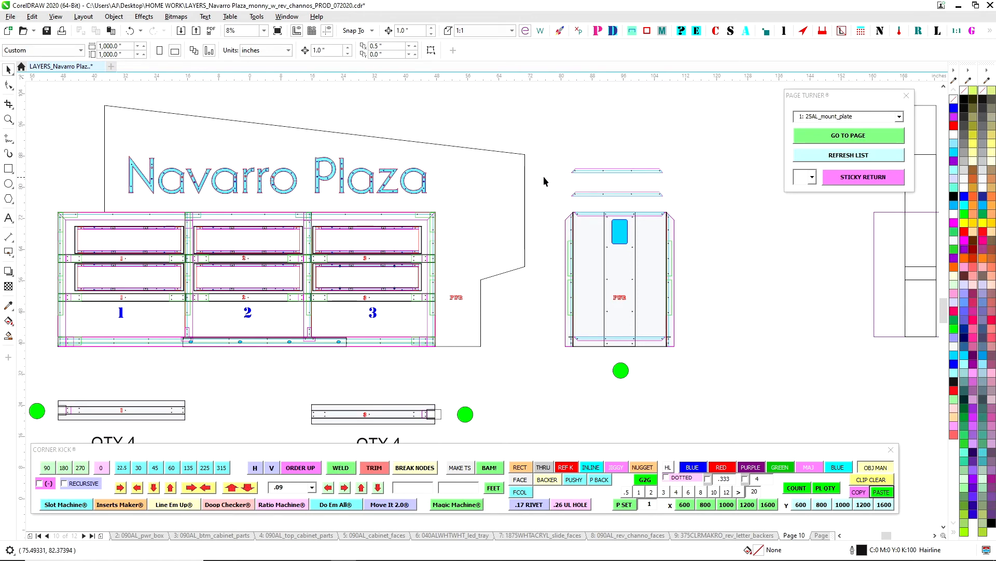
{"action": "mouse_move", "coordinate": [229, 238]}
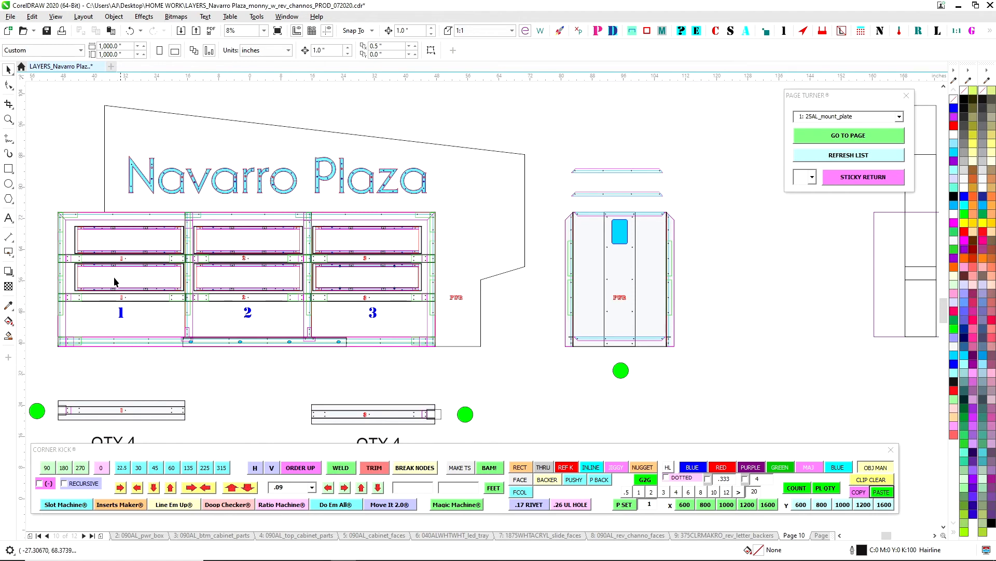
{"action": "mouse_move", "coordinate": [232, 267]}
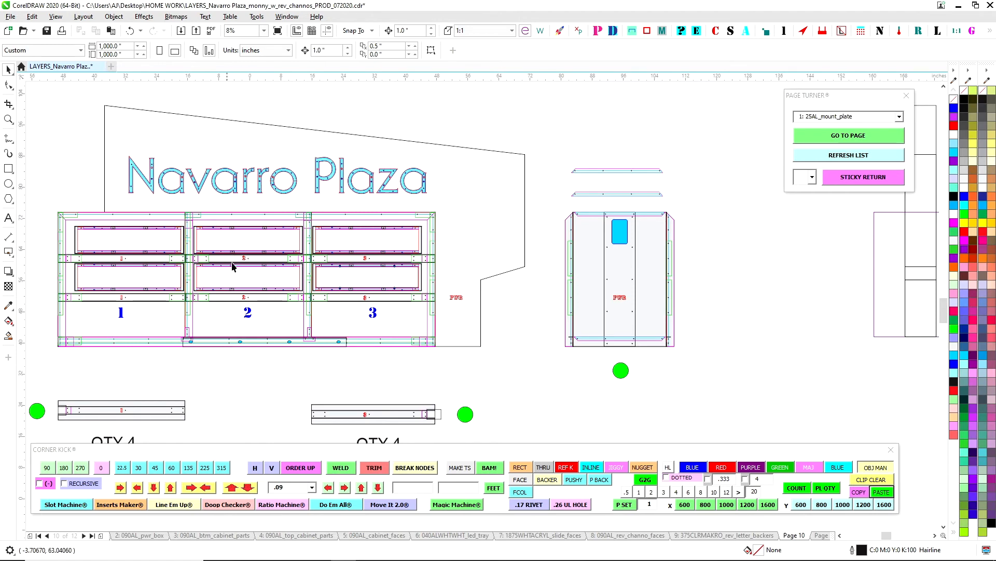
{"action": "mouse_move", "coordinate": [253, 184]}
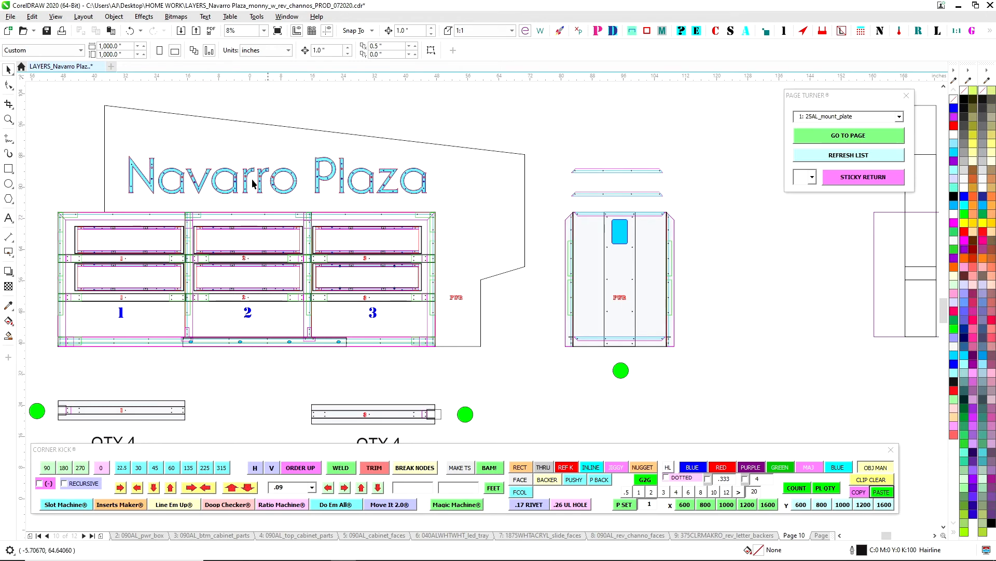
{"action": "mouse_move", "coordinate": [388, 281]}
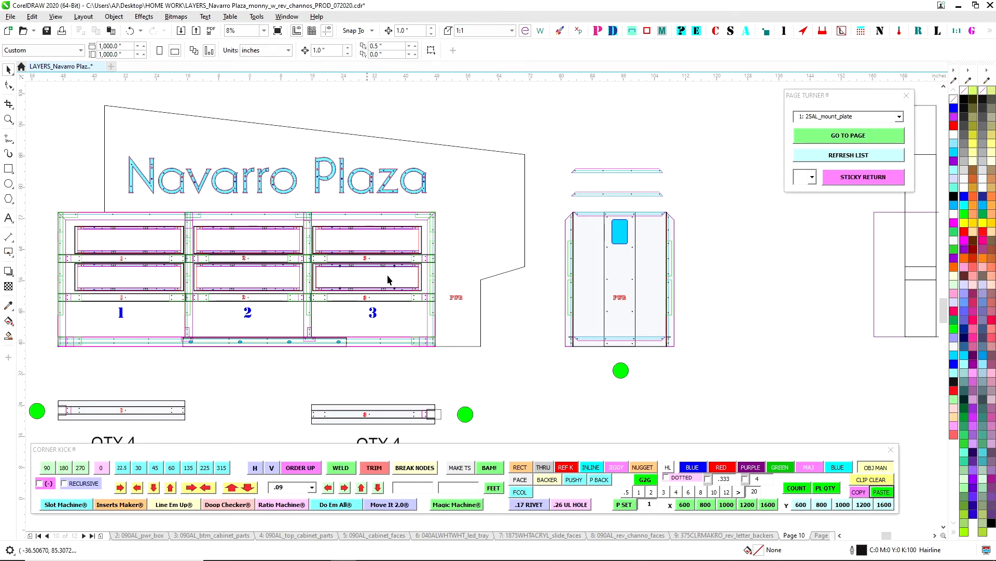
{"action": "mouse_move", "coordinate": [496, 212]}
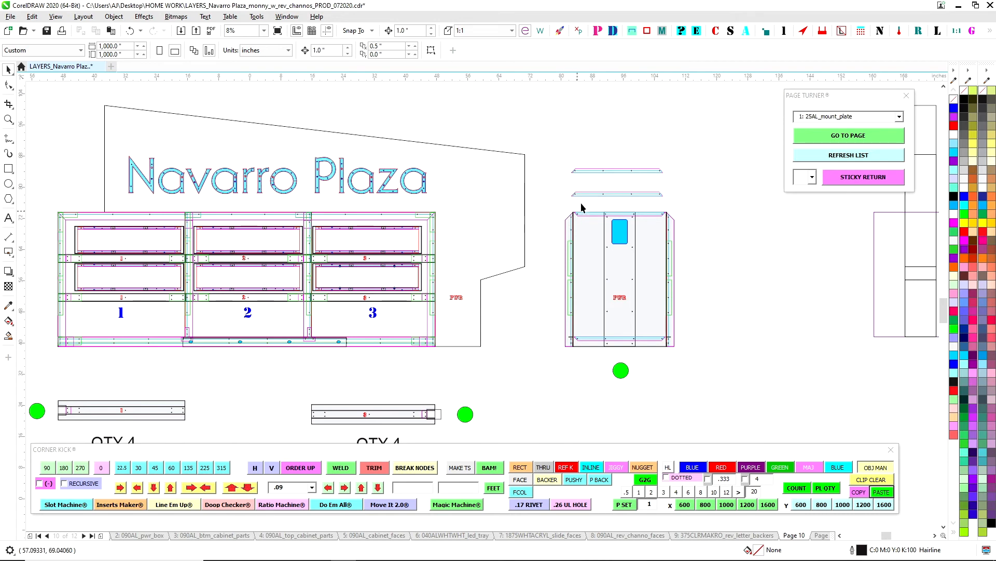
{"action": "mouse_move", "coordinate": [299, 240]}
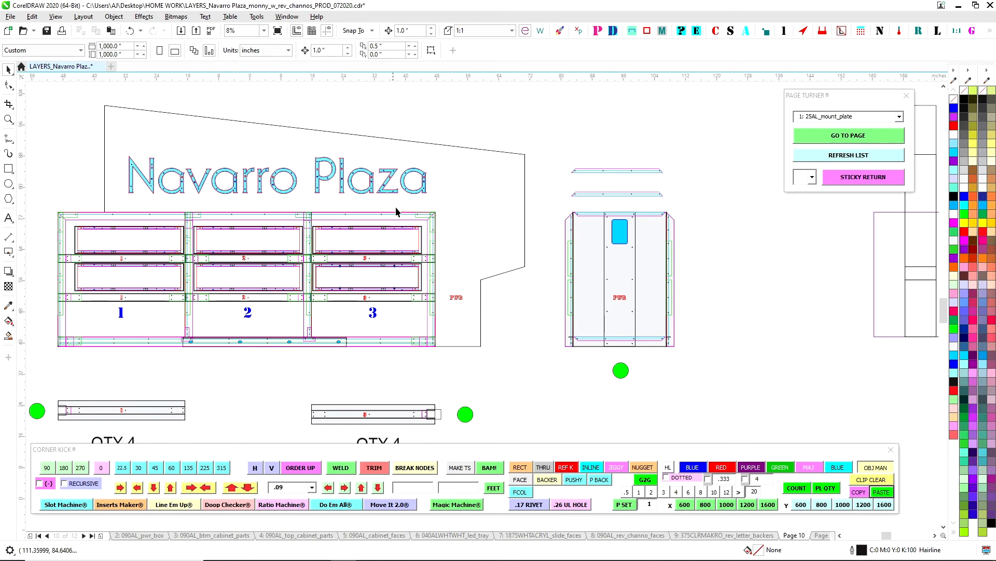
{"action": "scroll", "scroll_direction": "down", "scroll_amount": 3}
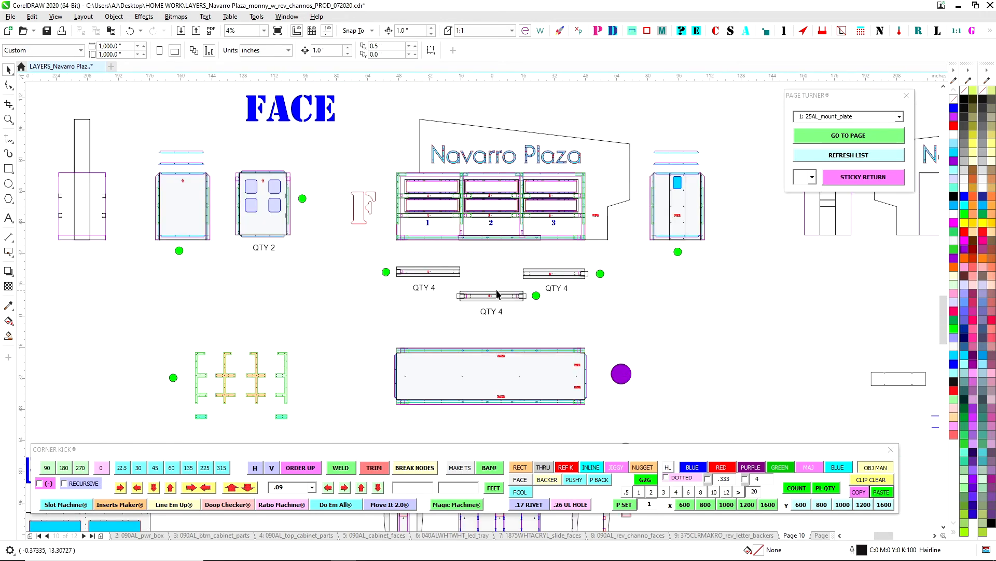
{"action": "scroll", "scroll_direction": "down", "scroll_amount": 3}
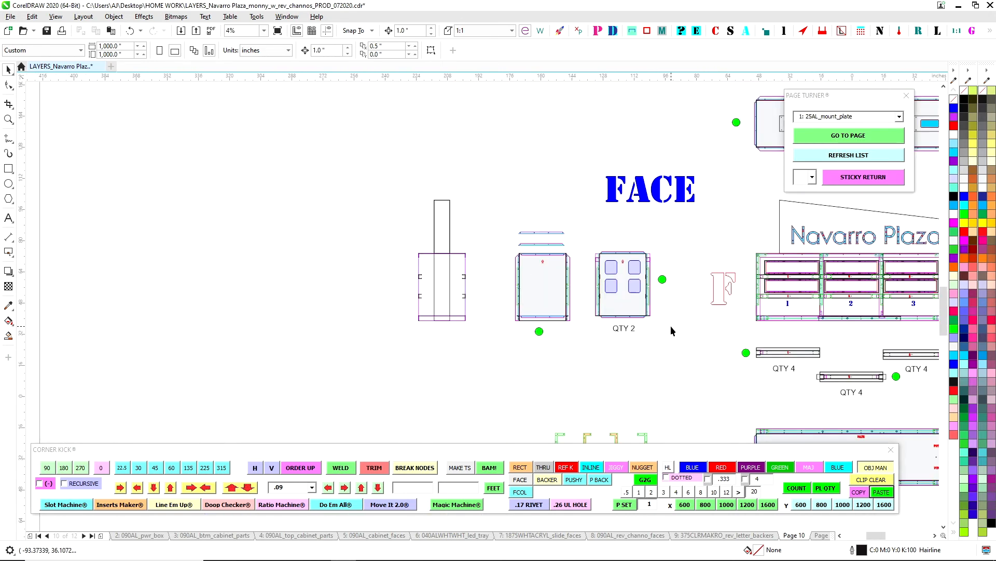
{"action": "mouse_move", "coordinate": [911, 279]}
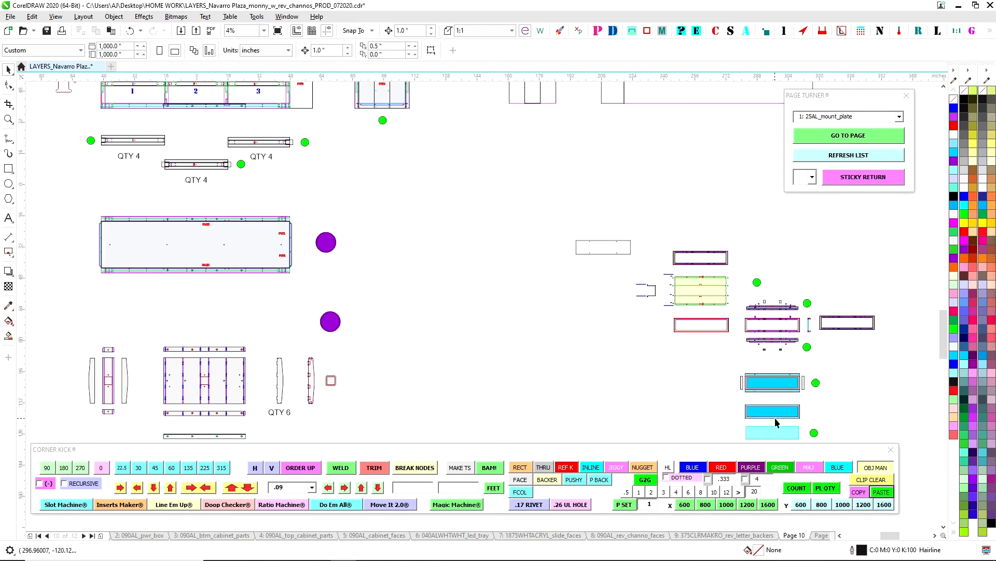
{"action": "mouse_move", "coordinate": [775, 326]}
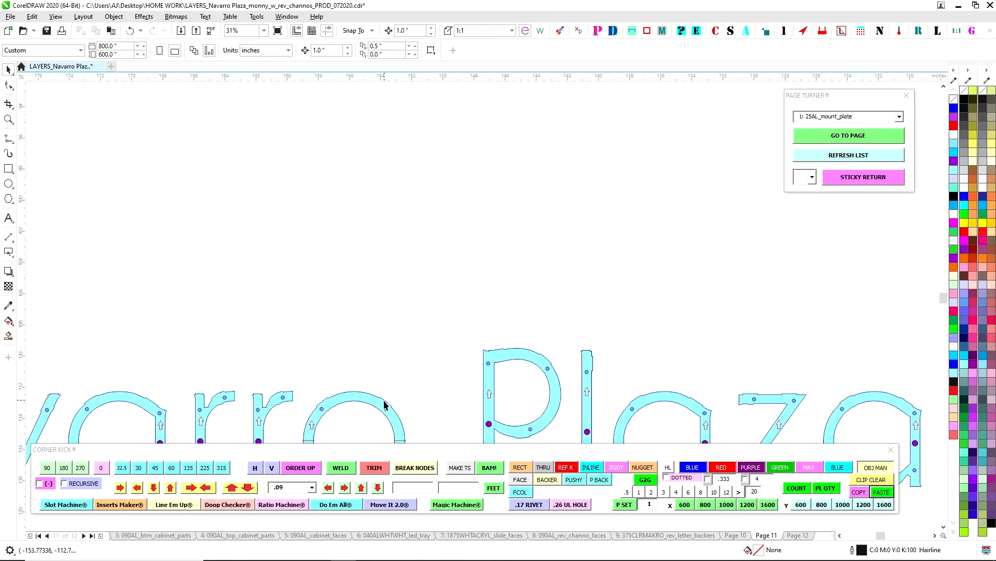
{"action": "mouse_move", "coordinate": [540, 361]}
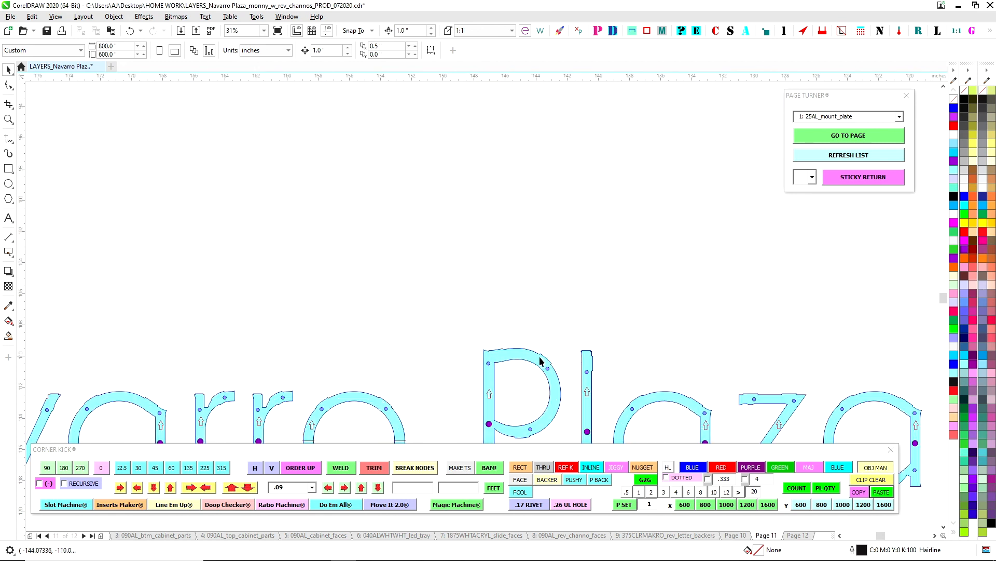
{"action": "mouse_move", "coordinate": [590, 364]}
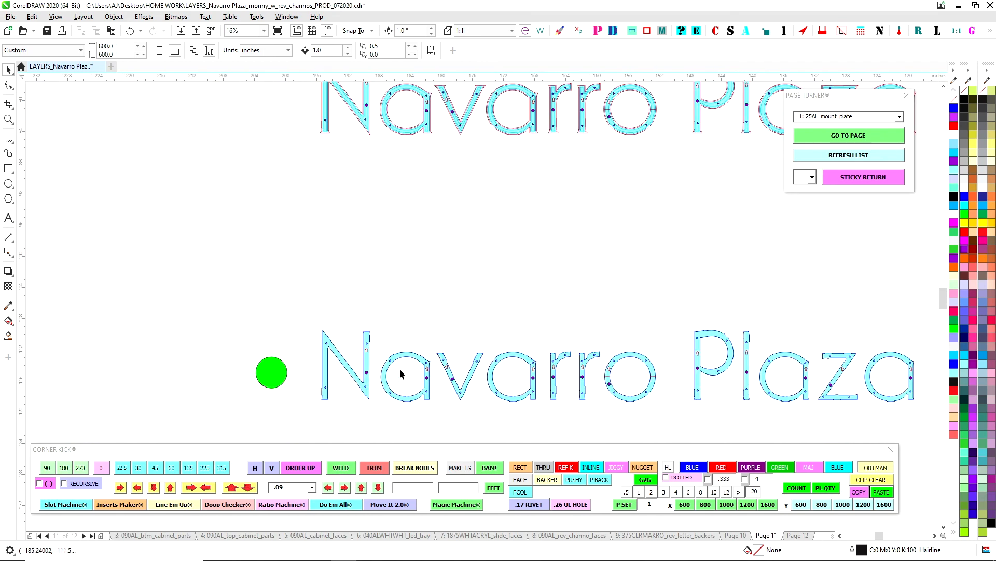
{"action": "mouse_move", "coordinate": [419, 365]}
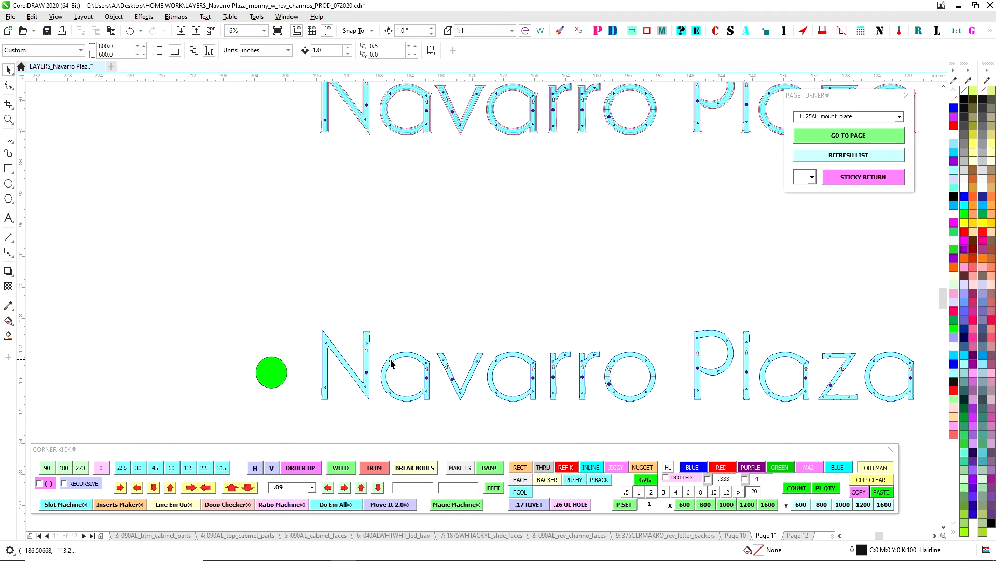
{"action": "mouse_move", "coordinate": [400, 371]}
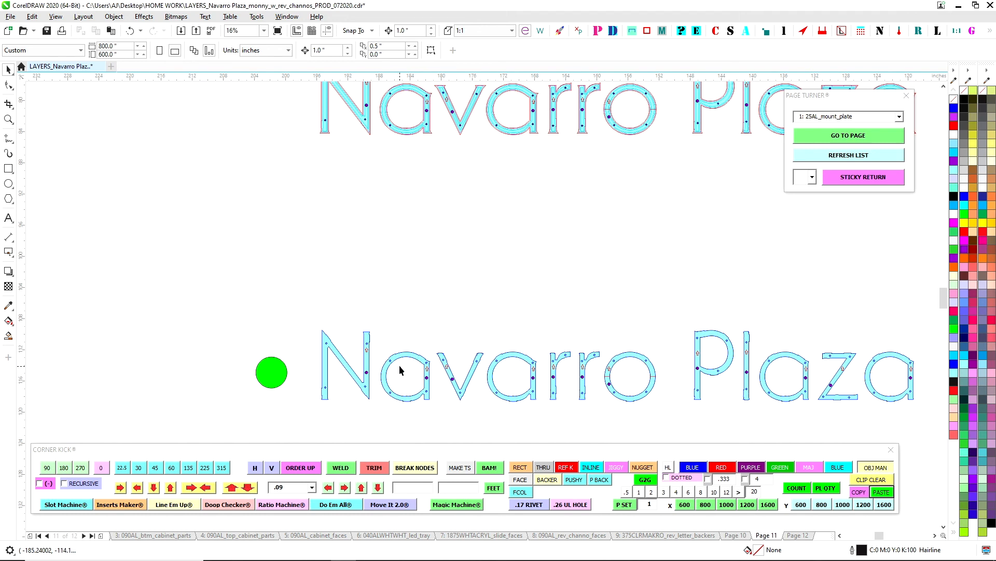